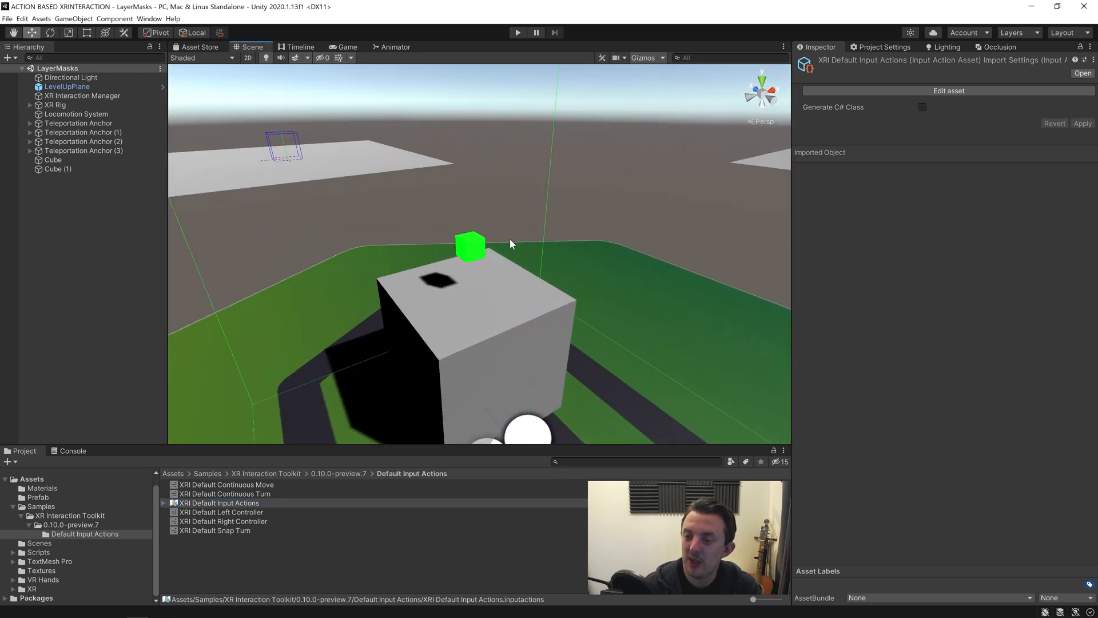
- Expand XR Rig down to RightHand, inspect BaseController, then select Cube (1)'s grab settings
left_click(470, 246)
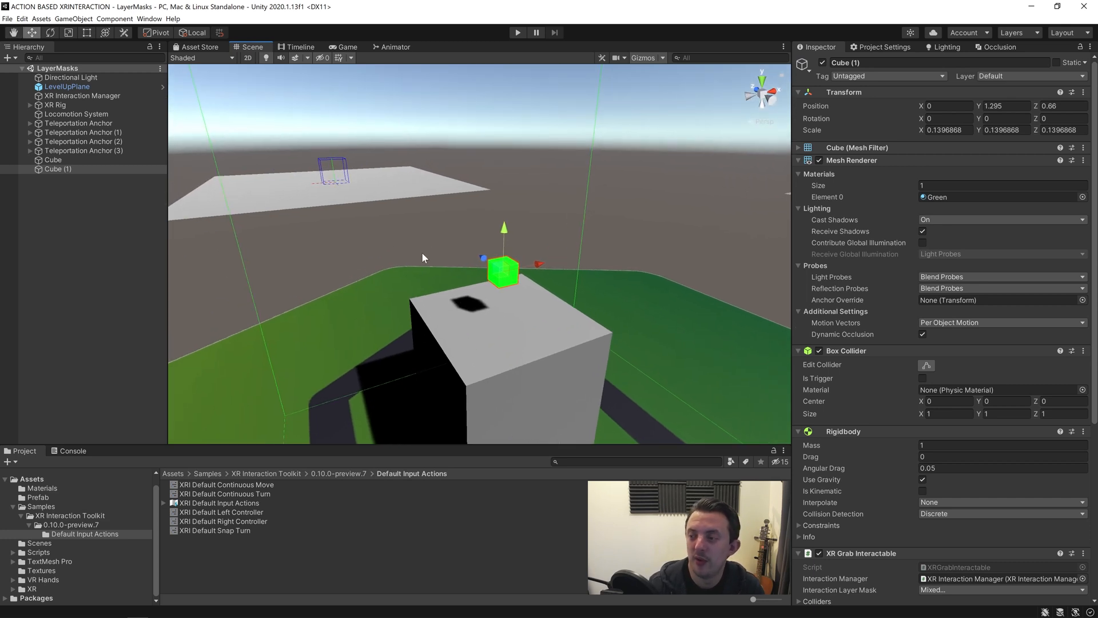
left_click(55, 104)
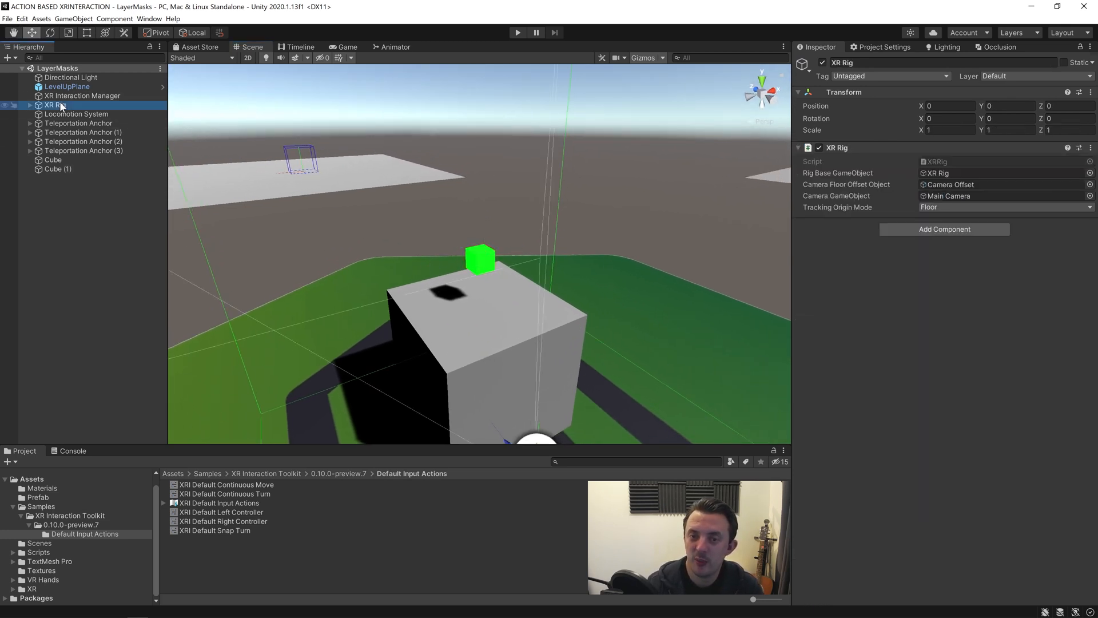
left_click(29, 106)
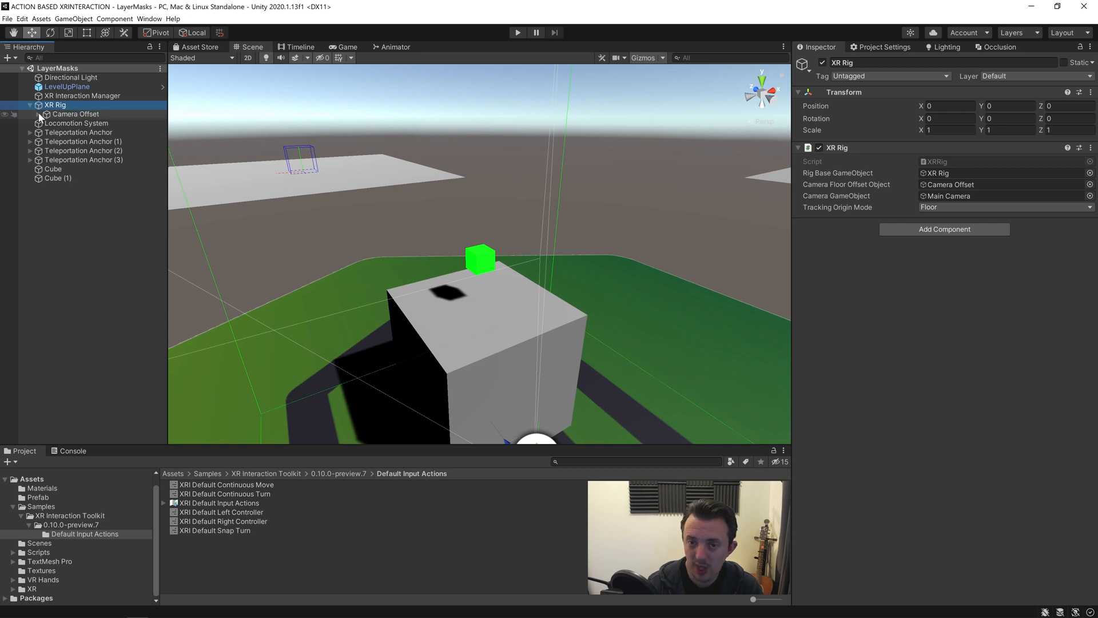
left_click(77, 132)
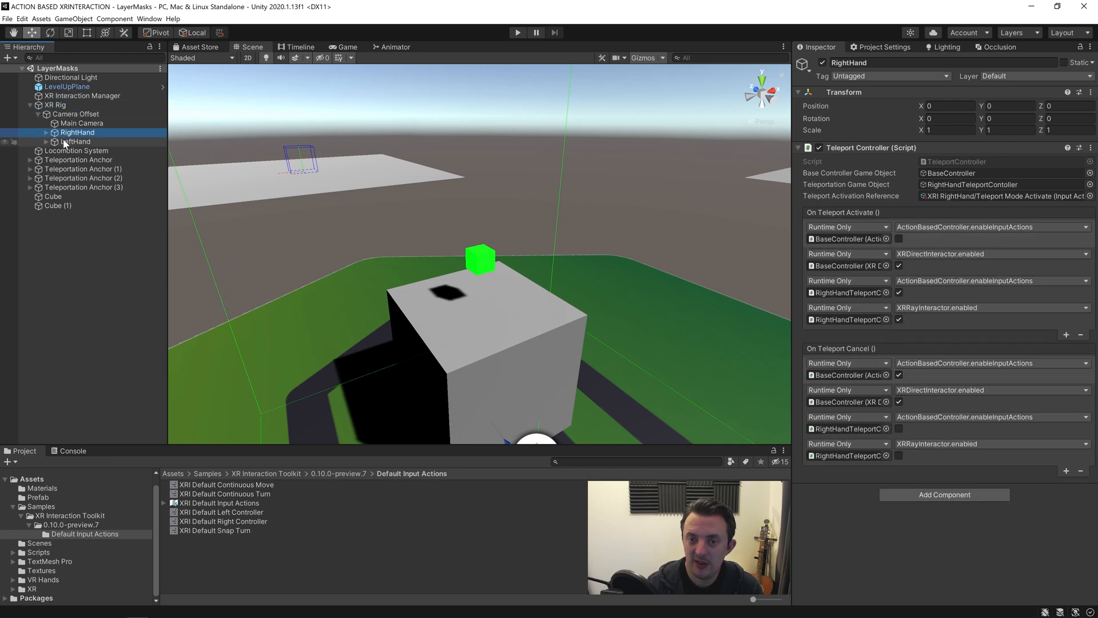
left_click(45, 132)
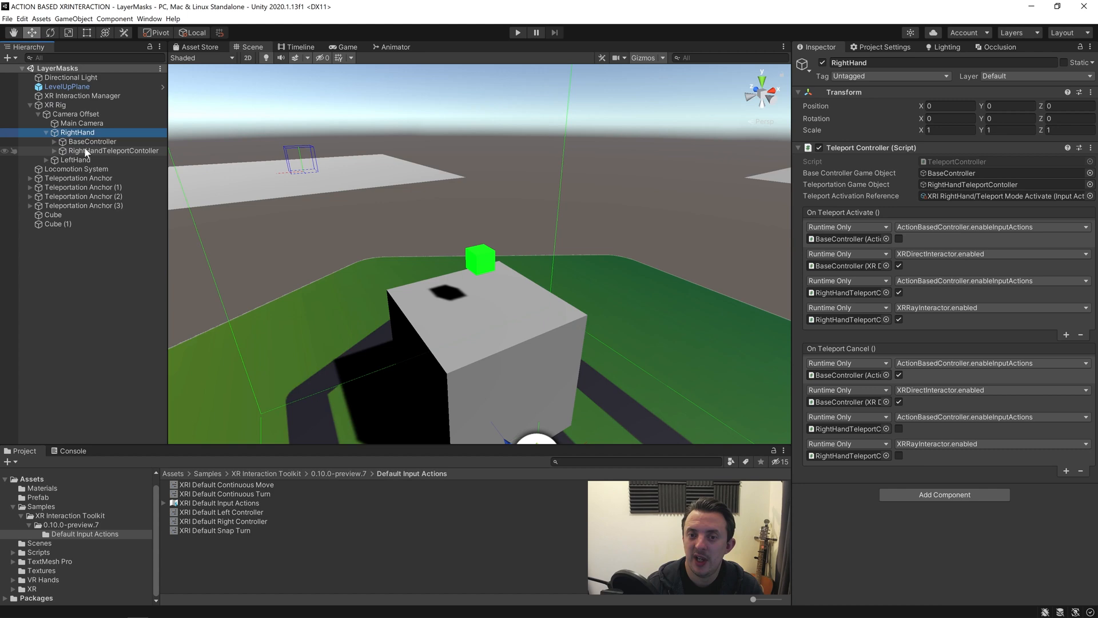
left_click(92, 140)
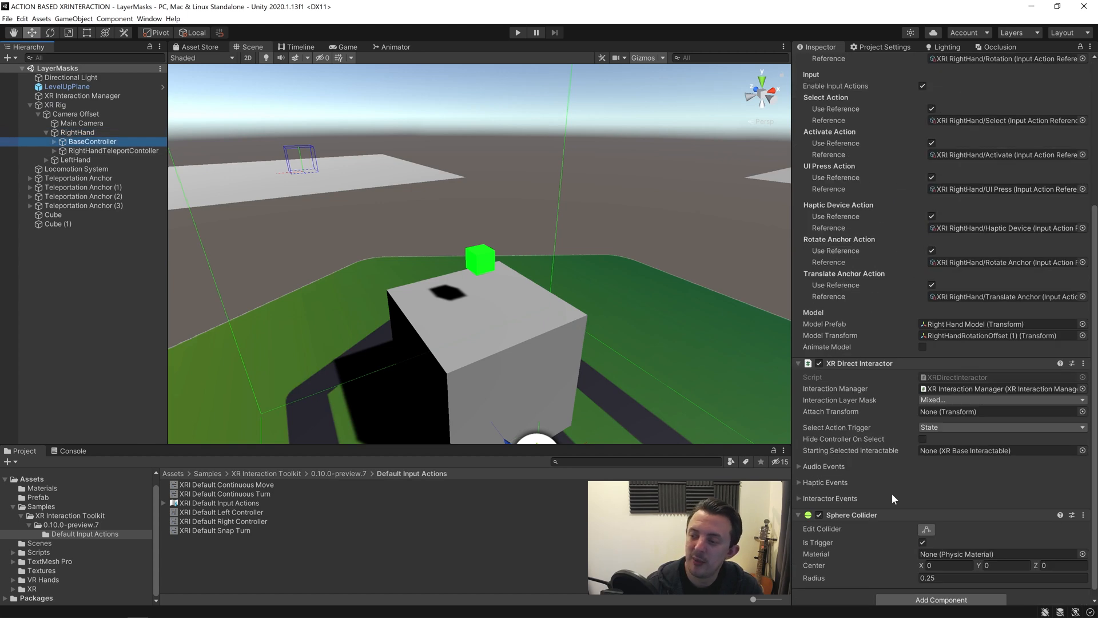
mouse_move(321, 253)
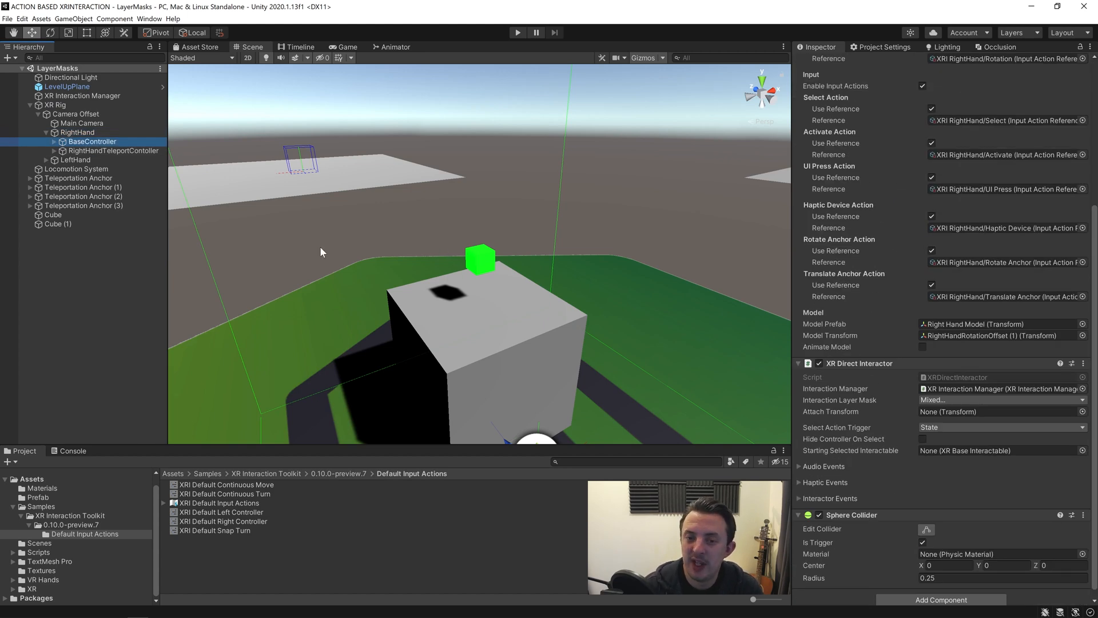
left_click(58, 224)
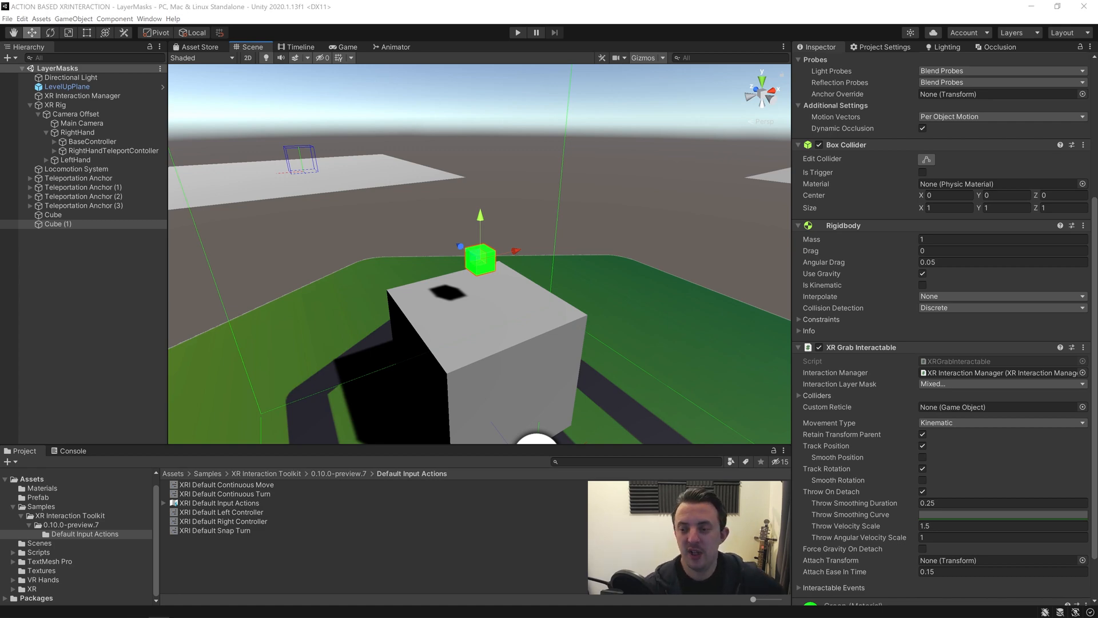
left_click(518, 32)
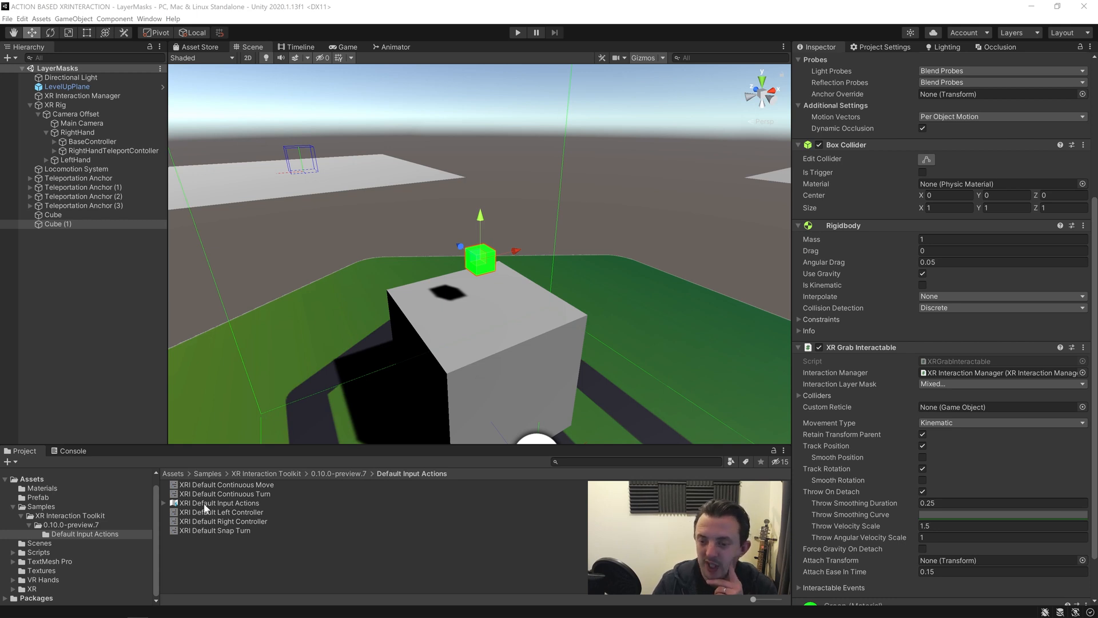
- Open XRI Default Input Actions and inspect the LeftHand Select action and its binding
double_click(219, 503)
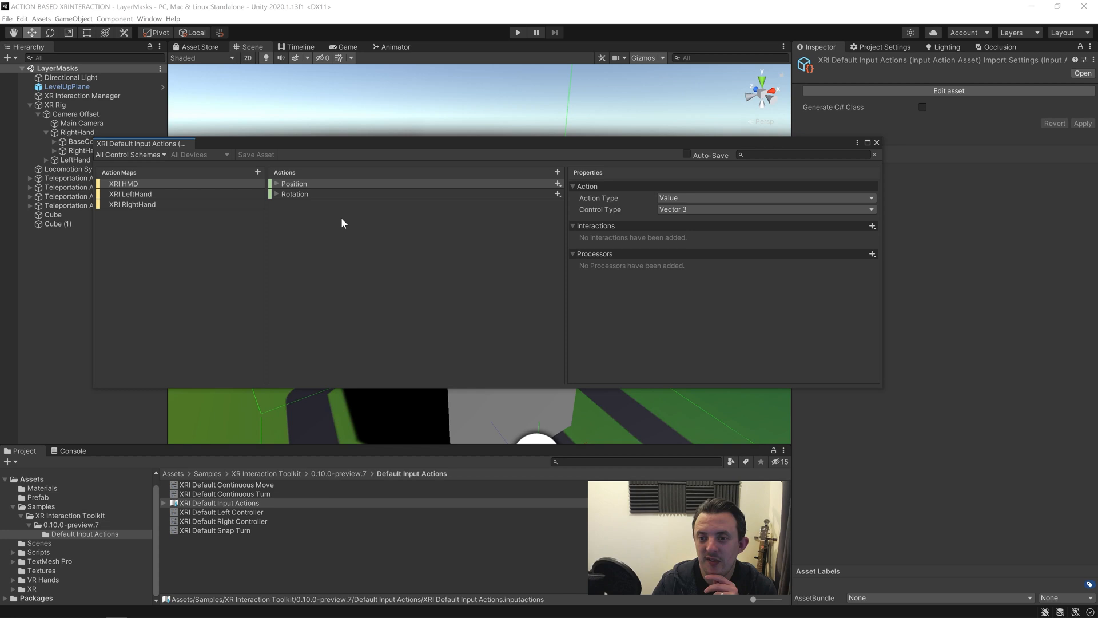
left_click(131, 193)
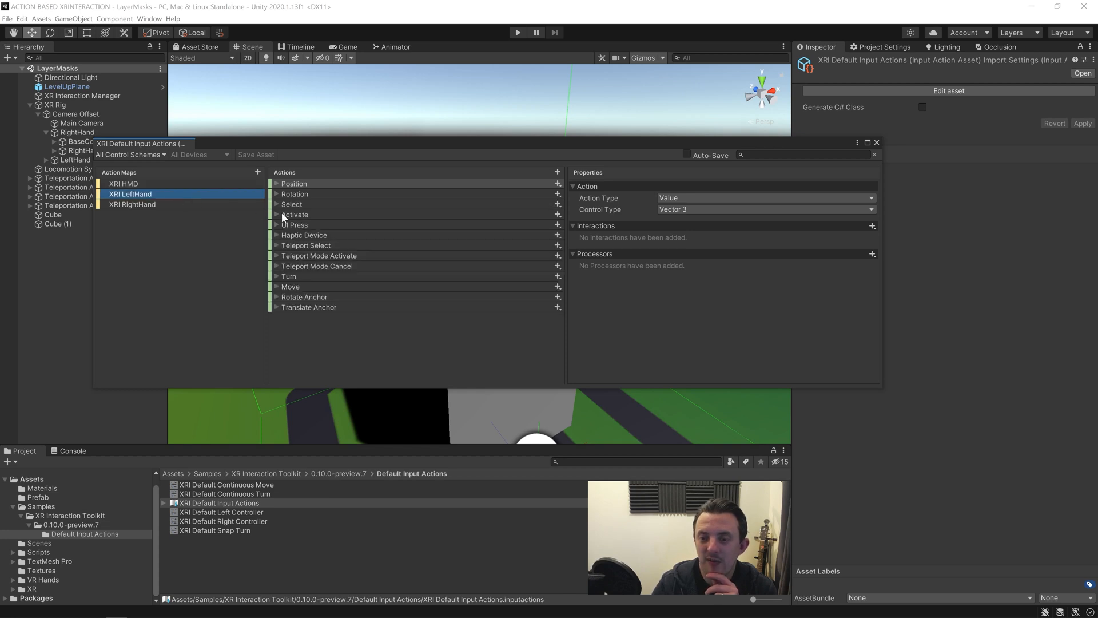
left_click(277, 203)
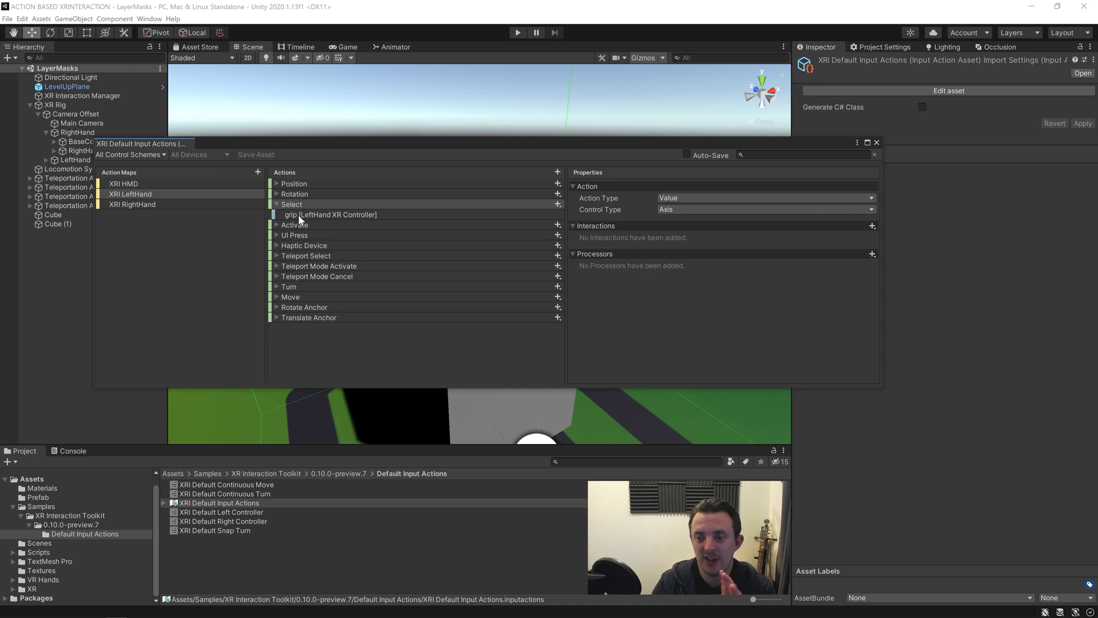
left_click(331, 214)
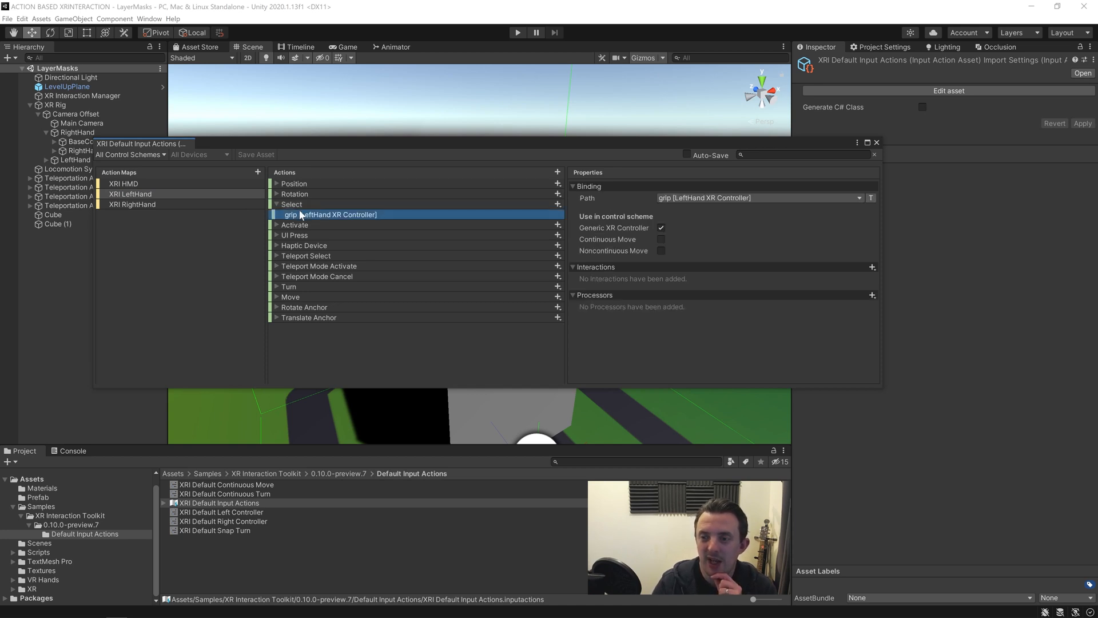
left_click(291, 204)
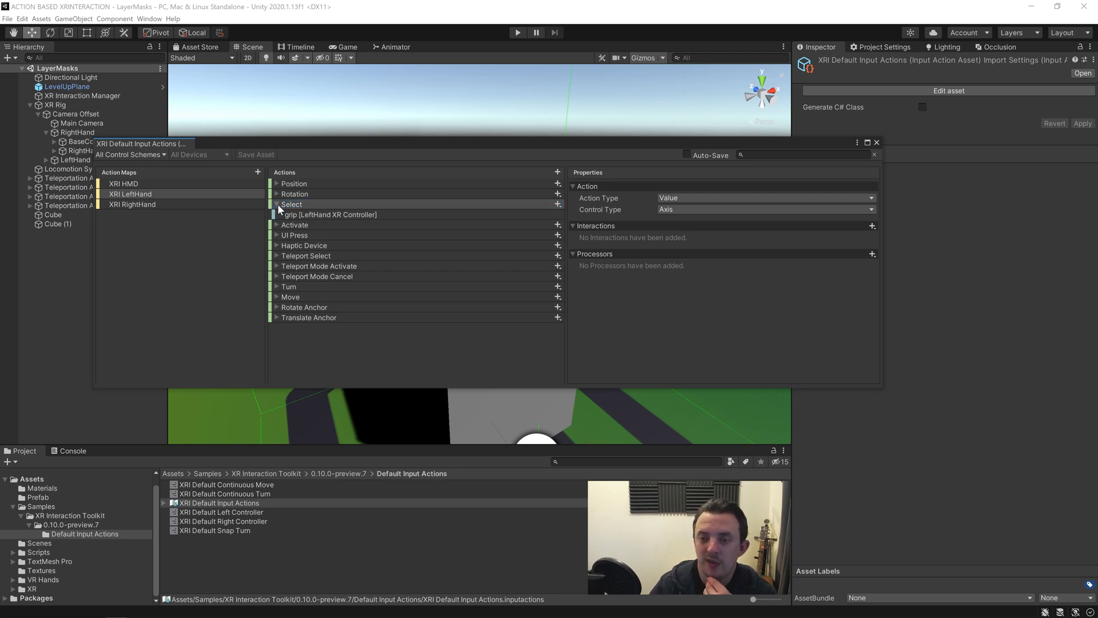
- Inspect the XRI RightHand Select and Grip actions with their gripButton and grip bindings
left_click(132, 203)
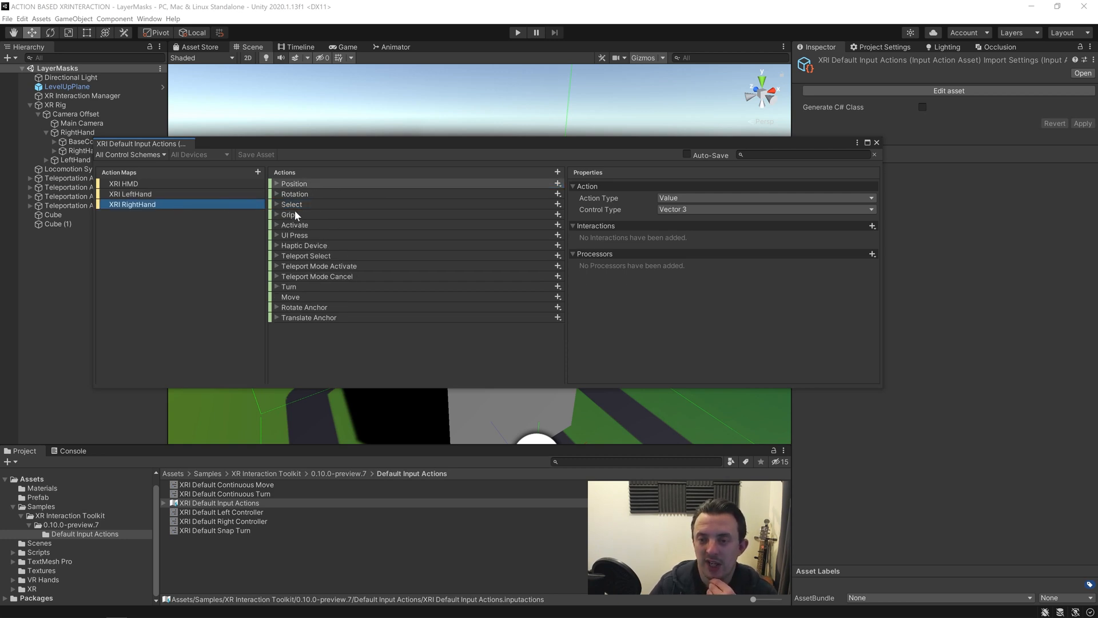
left_click(294, 214)
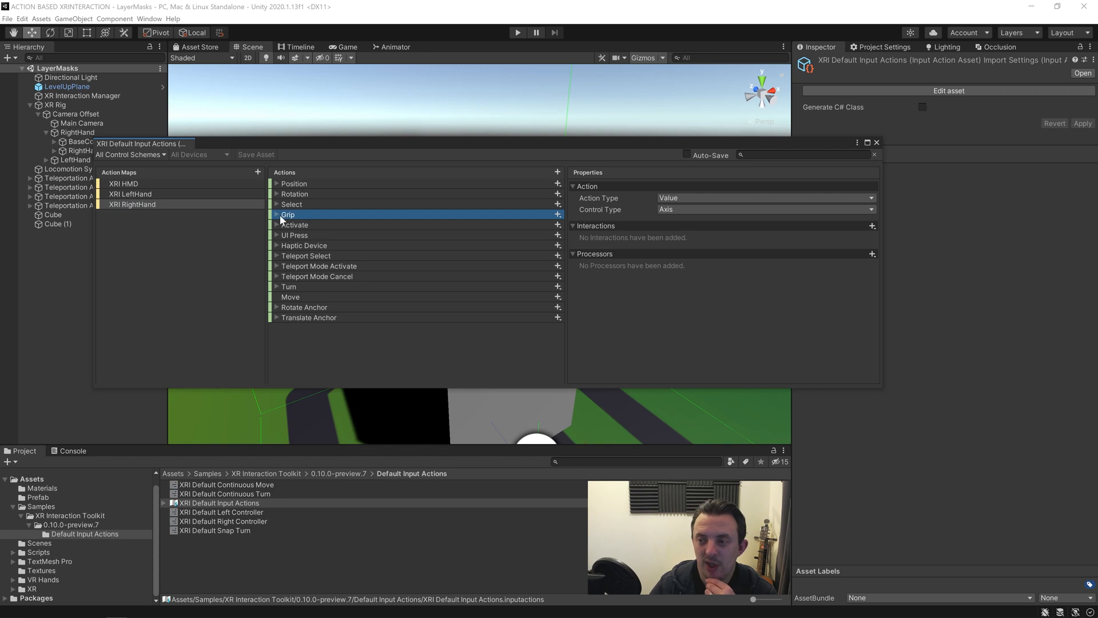
mouse_move(286, 215)
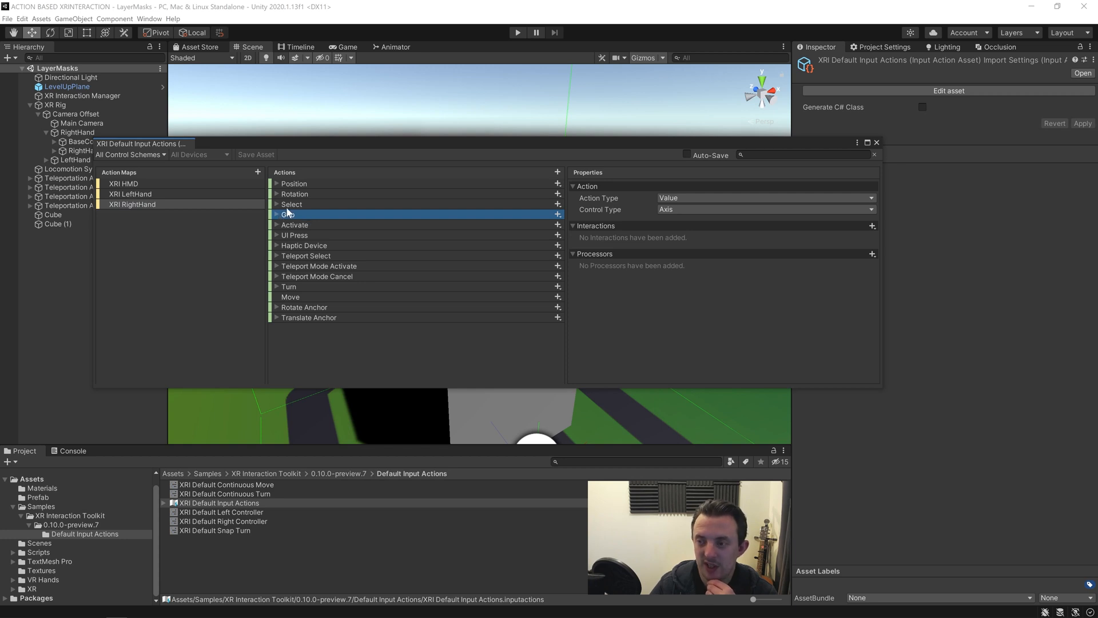
left_click(277, 215)
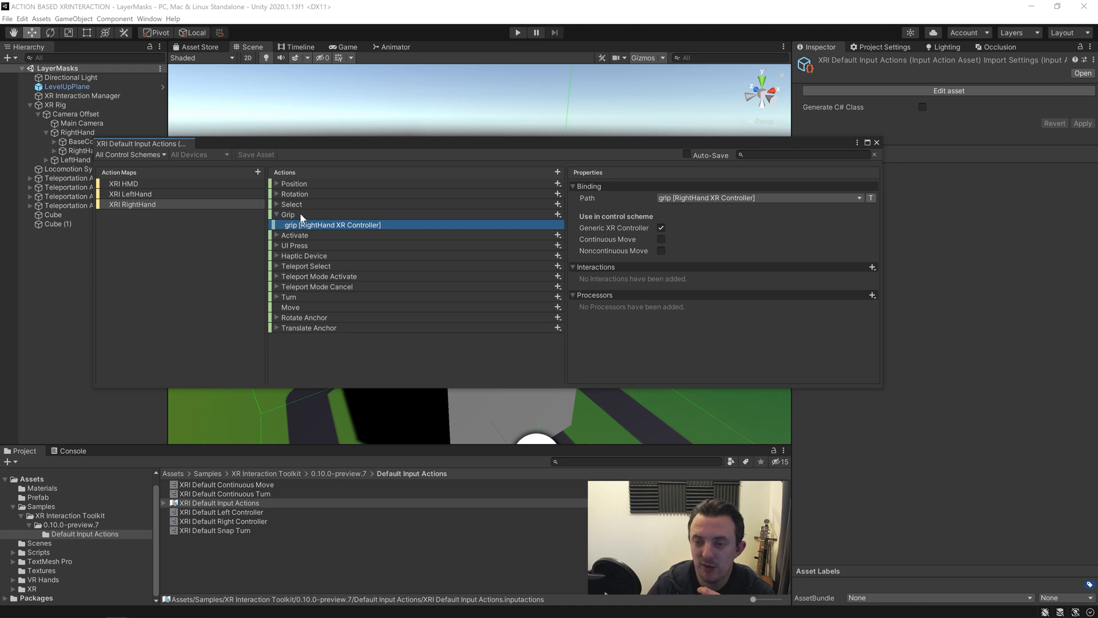
left_click(291, 204)
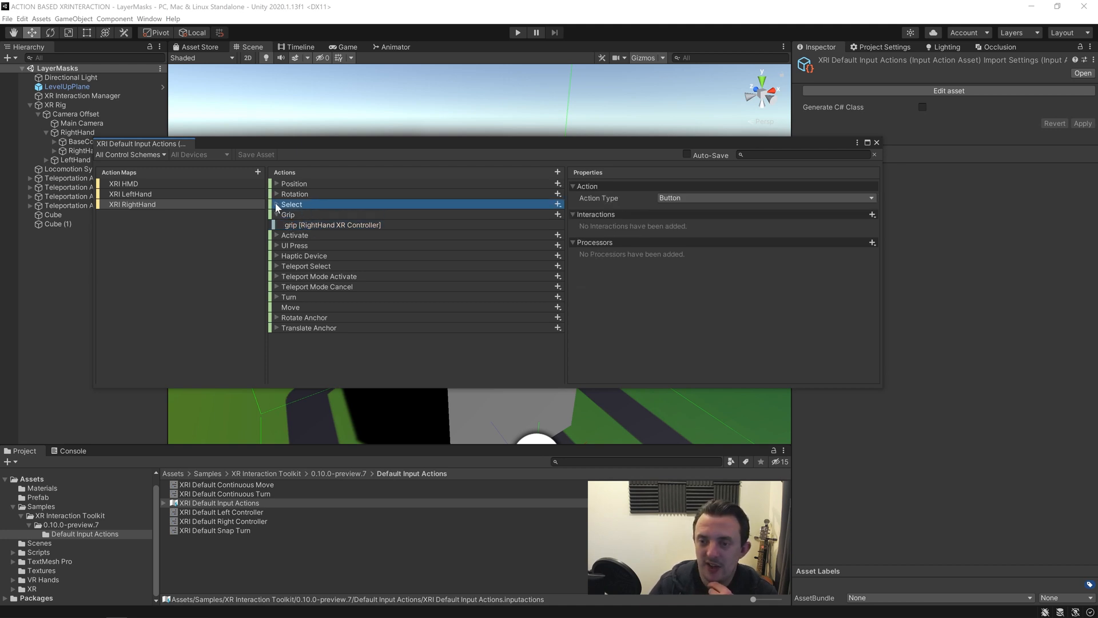
left_click(343, 214)
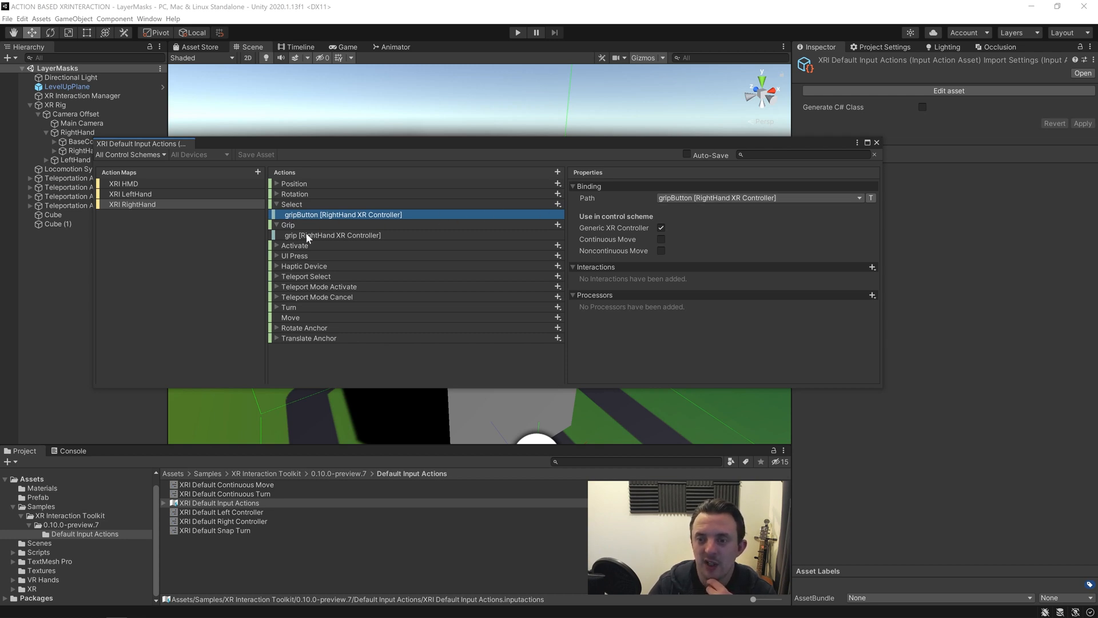
left_click(288, 224)
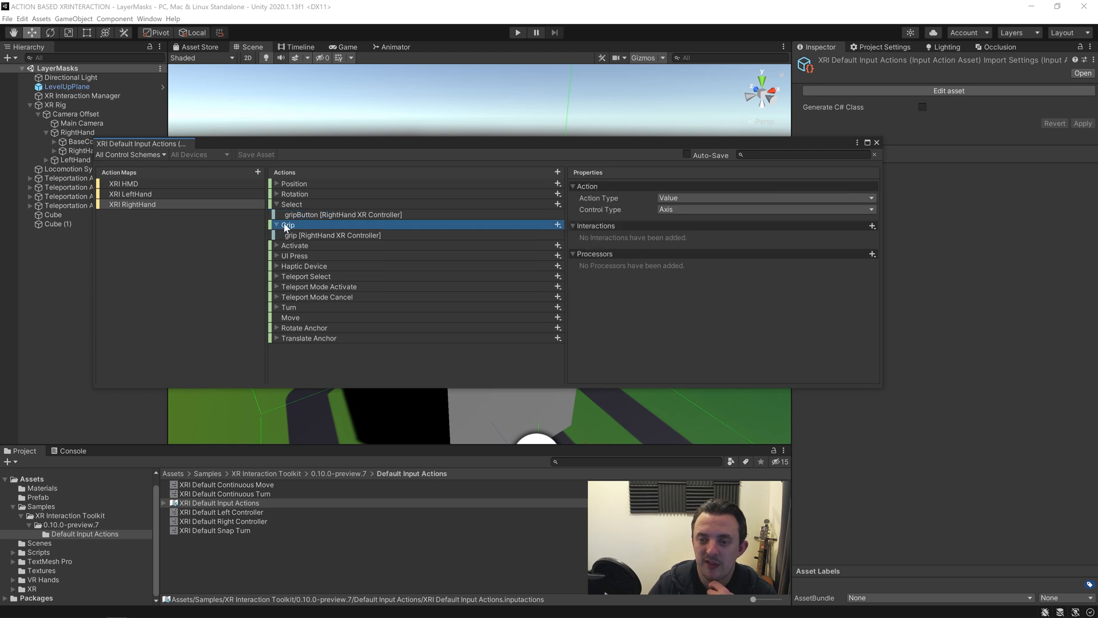
left_click(277, 224)
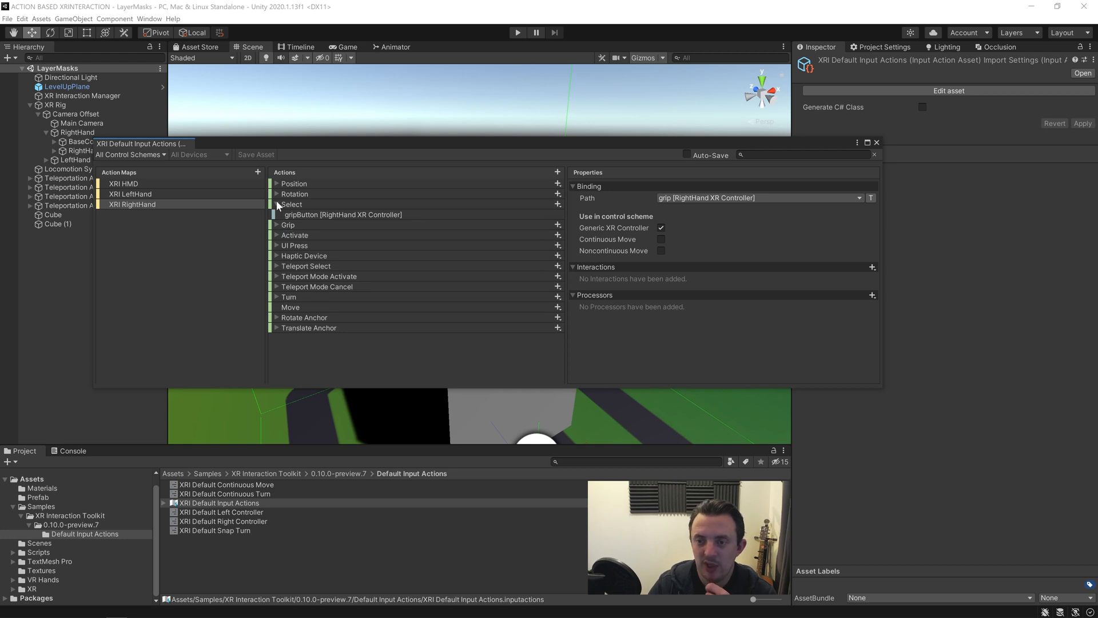
left_click(277, 204)
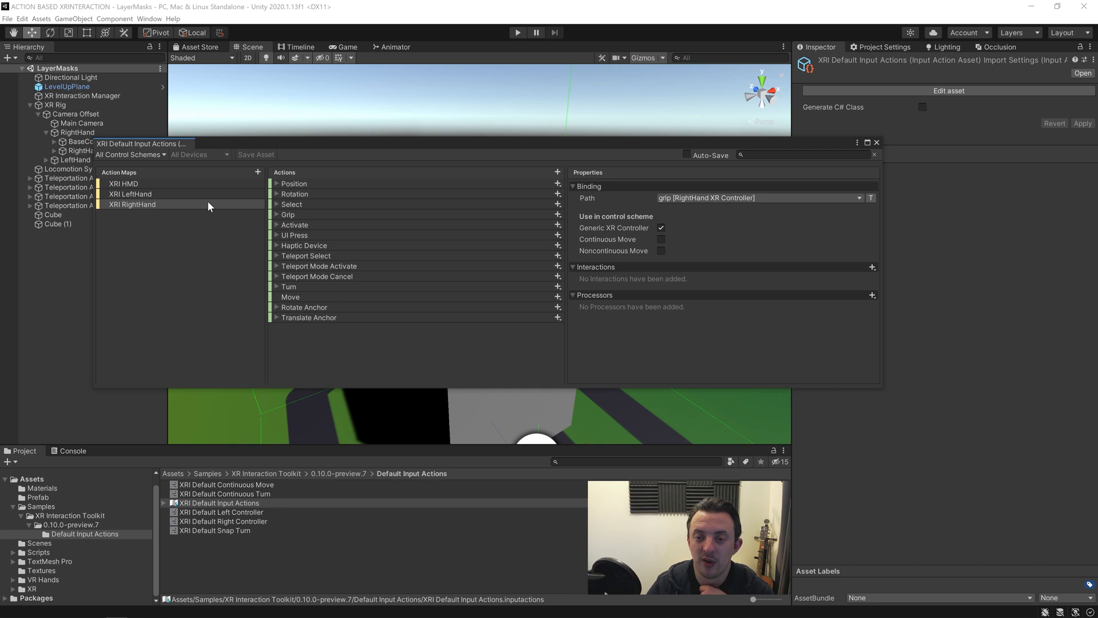
mouse_move(187, 215)
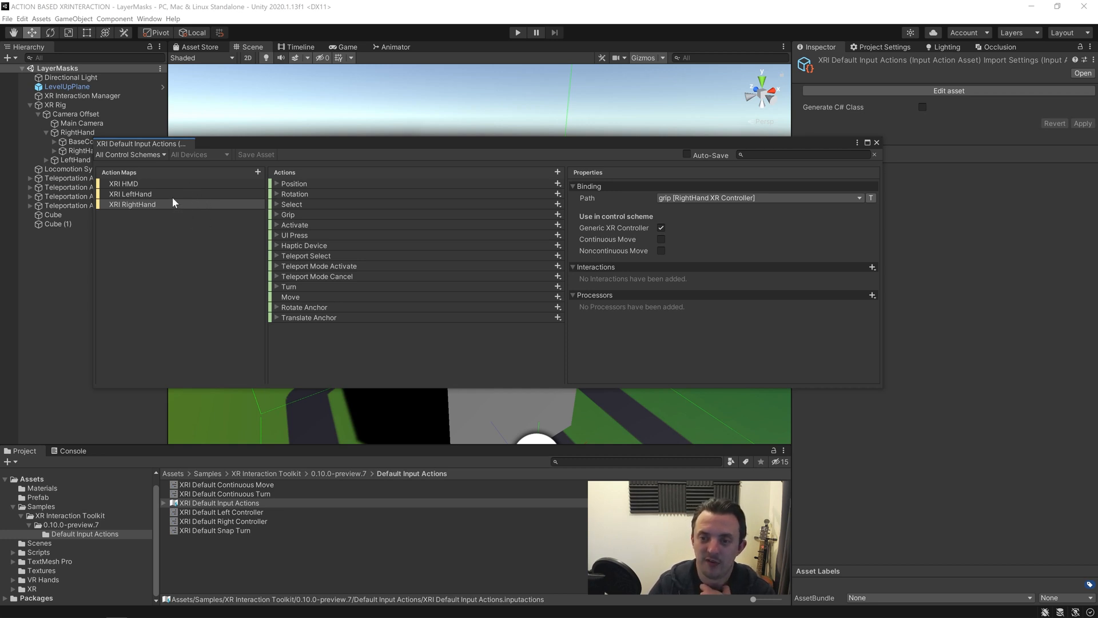
- Make XRI LeftHand Select a Button action bound to gripButton [LeftHand XR Controller]
left_click(131, 194)
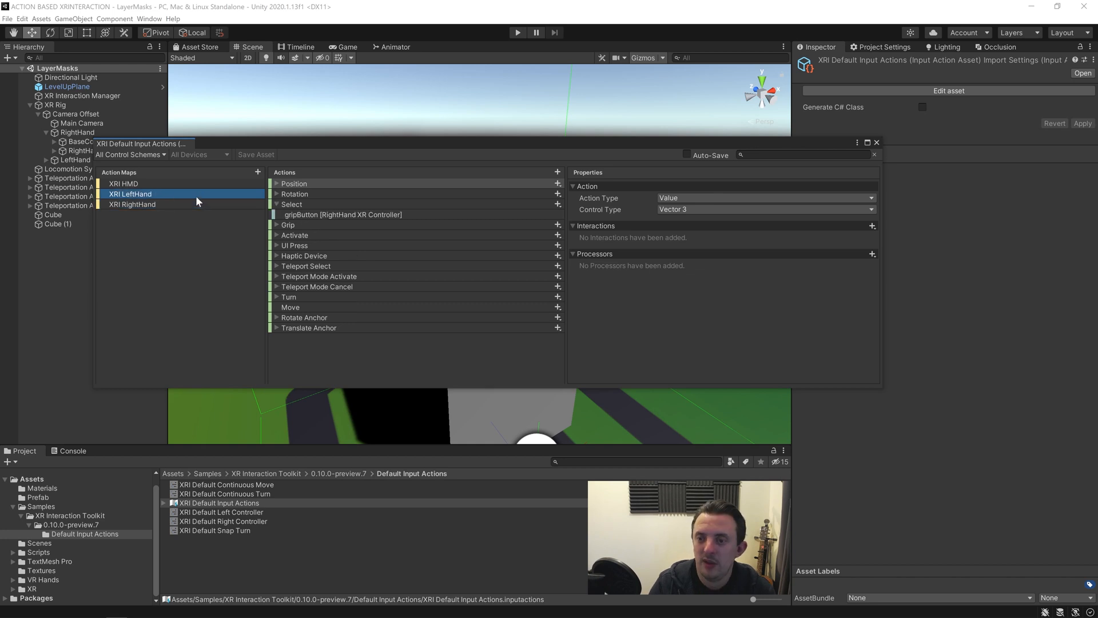
right_click(292, 204)
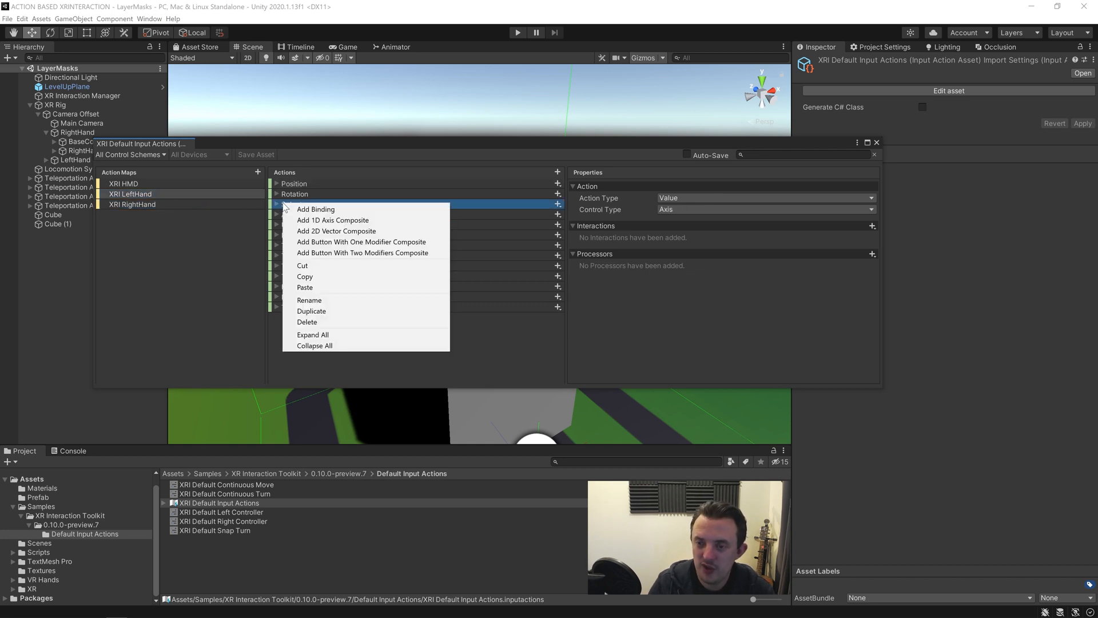
left_click(311, 311)
type("Grip")
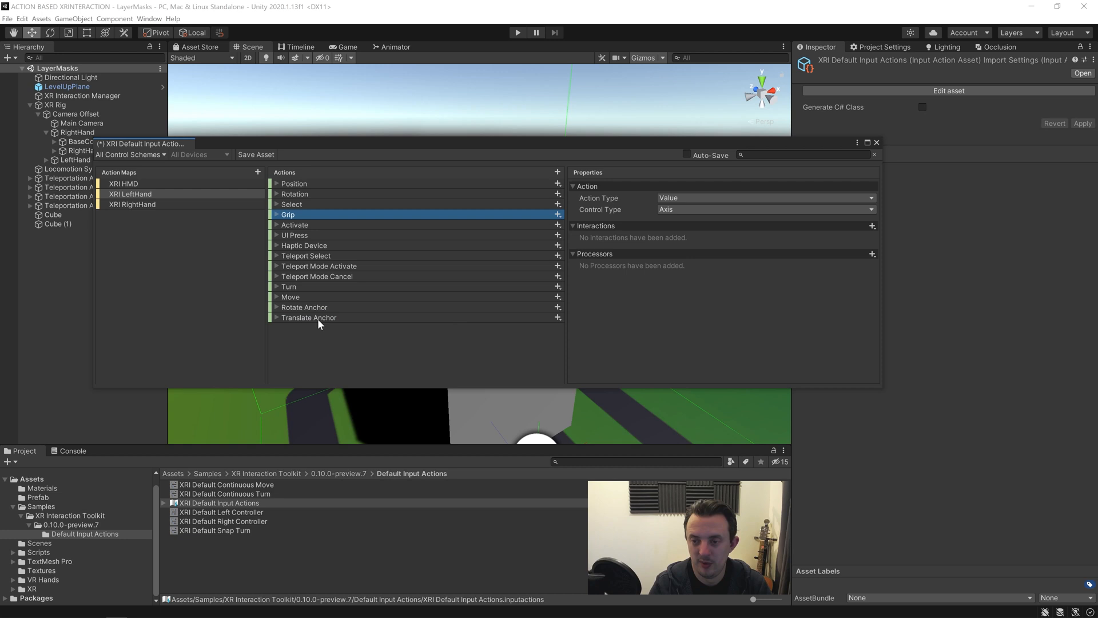
left_click(291, 203)
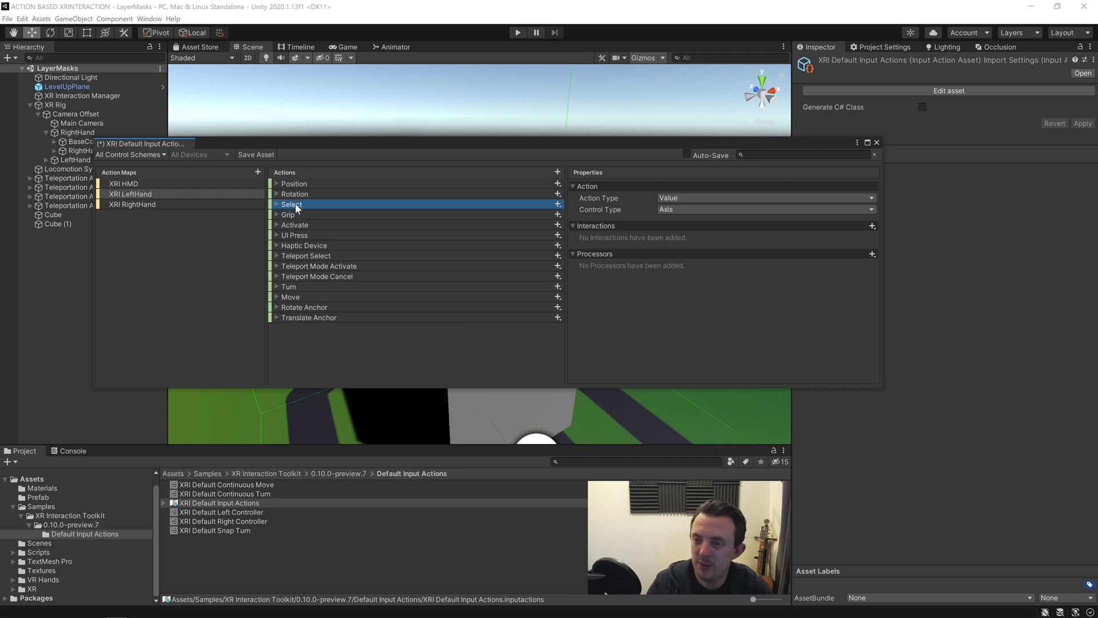
left_click(767, 197)
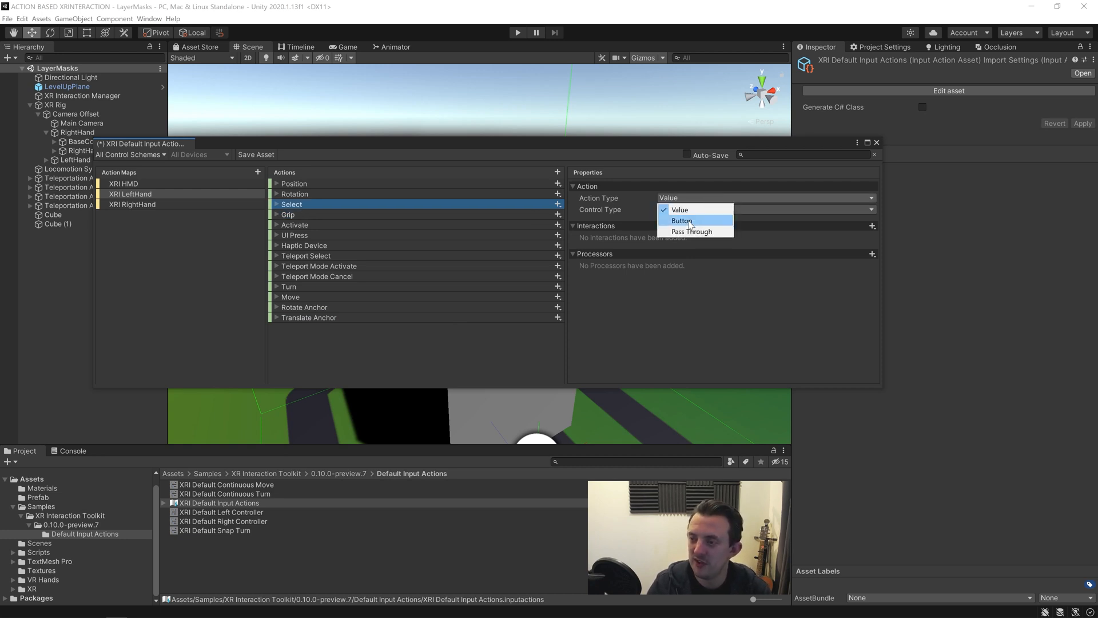
left_click(681, 220)
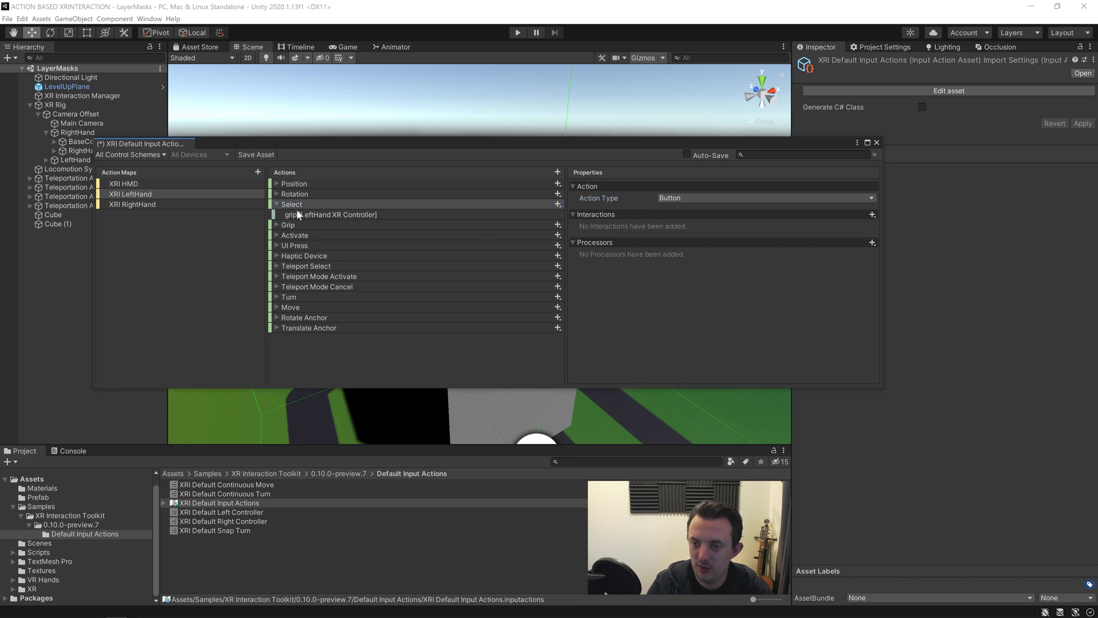
left_click(330, 215)
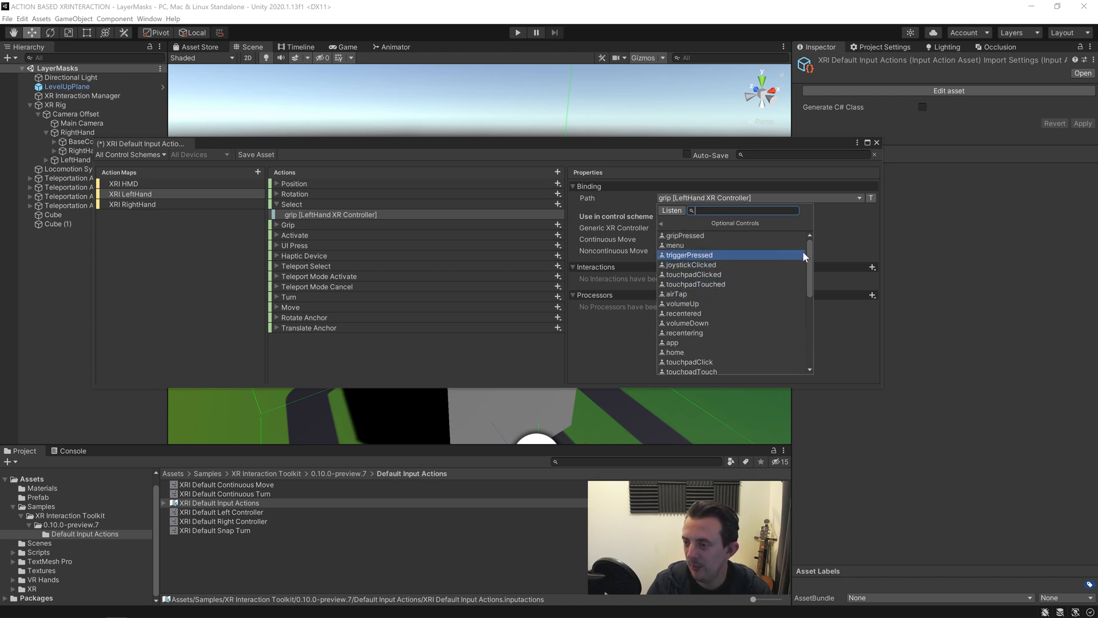
scroll("down", 3)
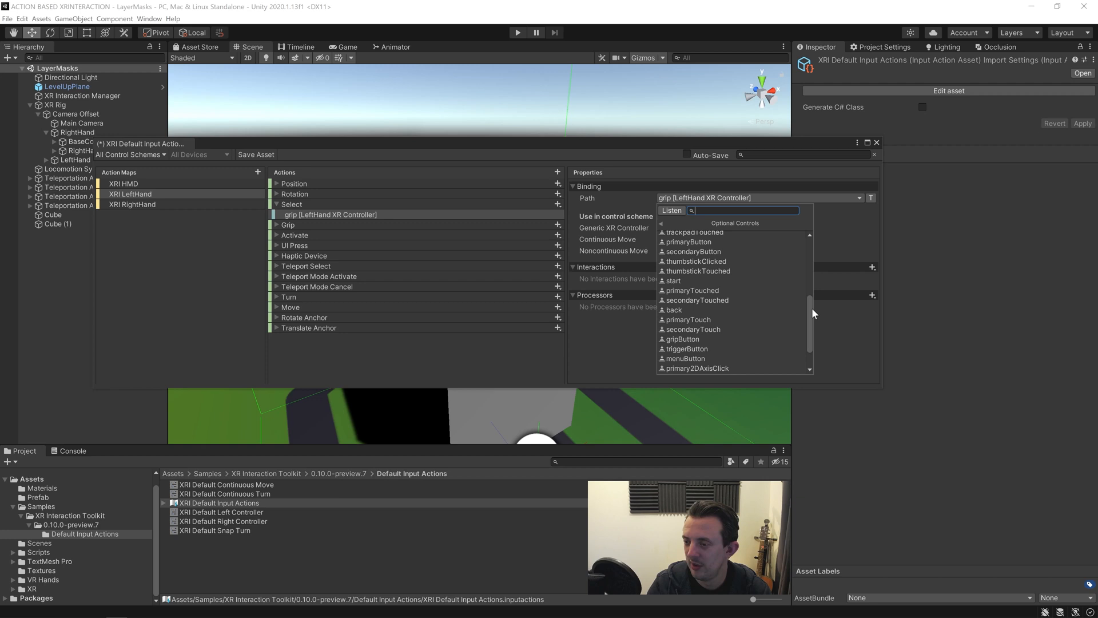
left_click(681, 339)
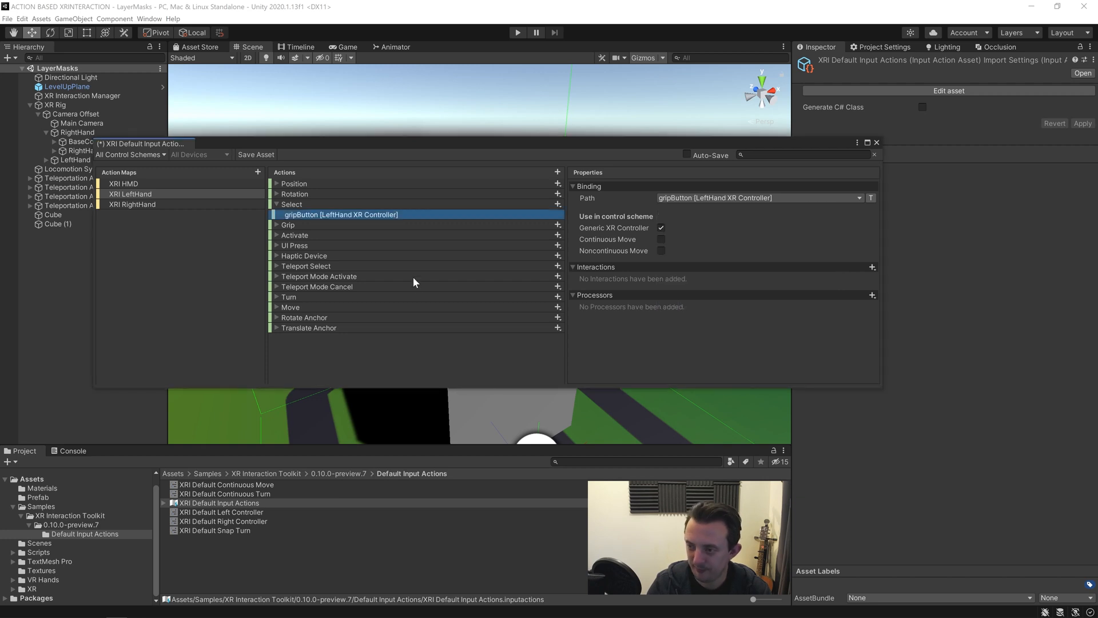
- Verify LeftHand Grip stays bound to grip and Select shows gripButton as a Button
left_click(288, 224)
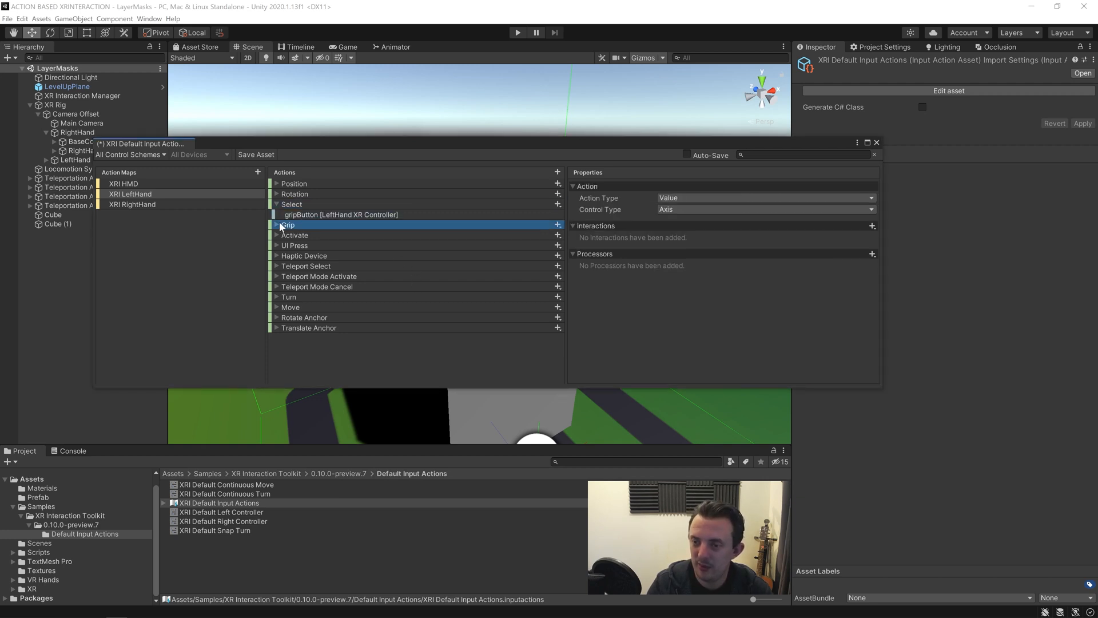
left_click(277, 224)
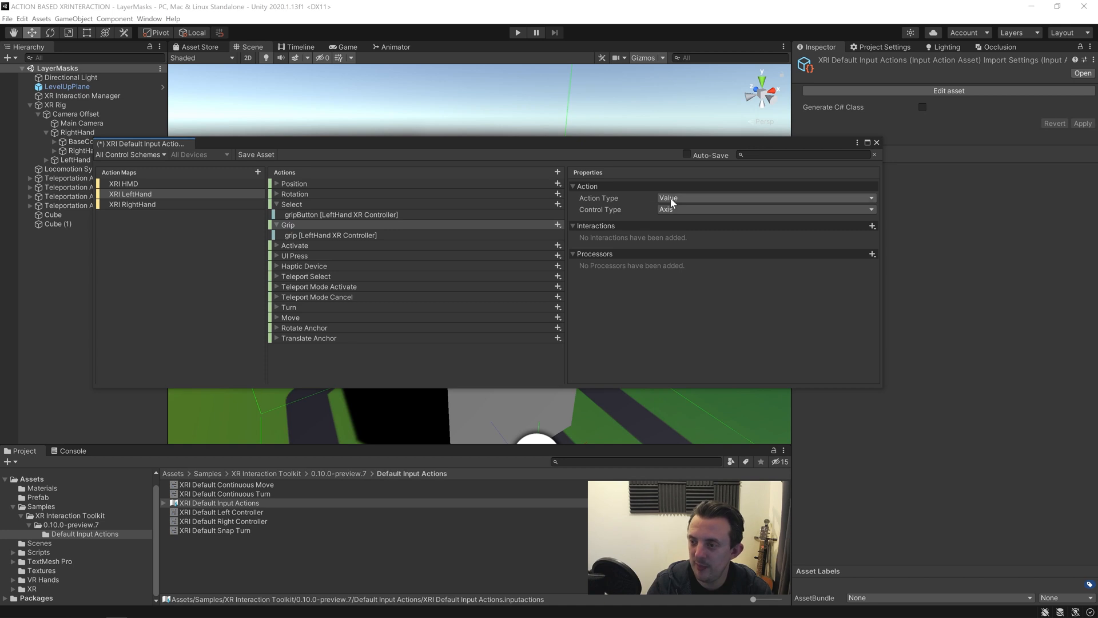
mouse_move(597, 205)
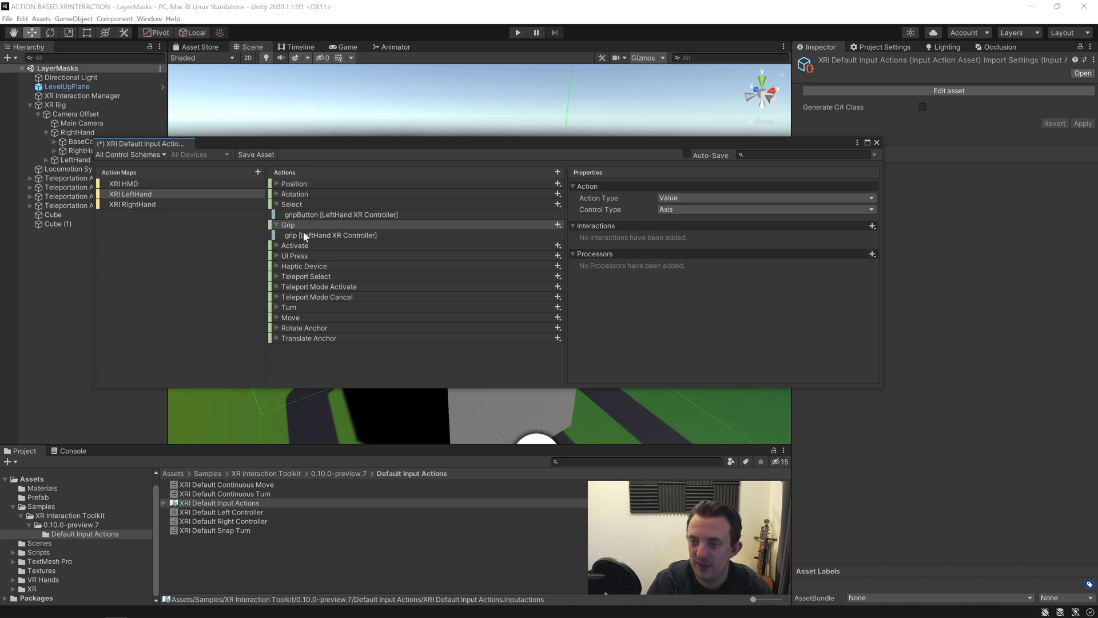
left_click(330, 234)
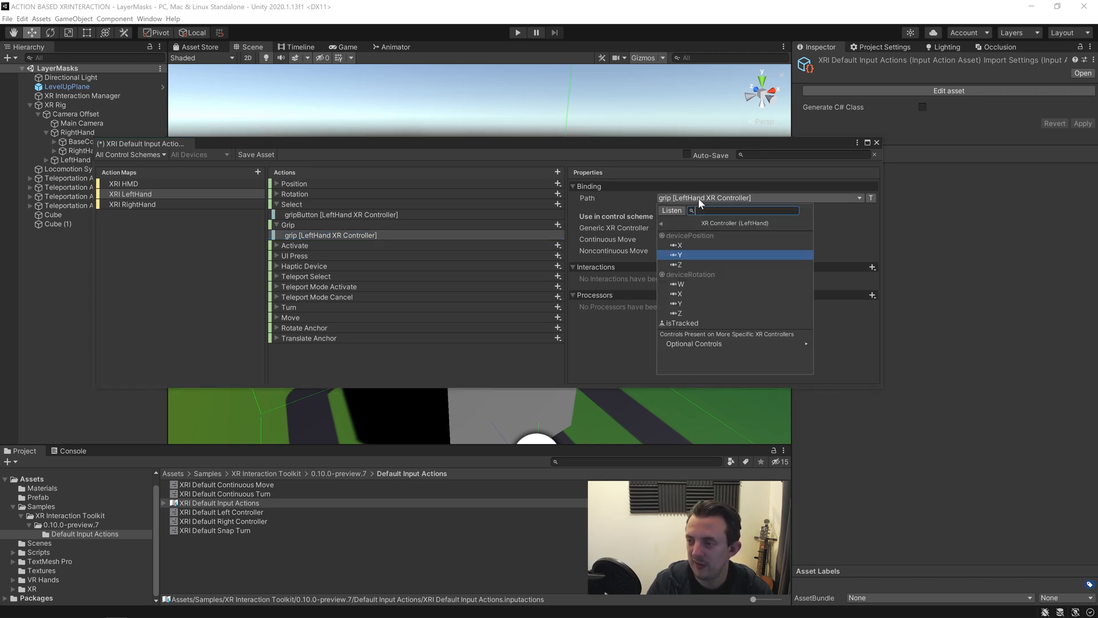
left_click(331, 234)
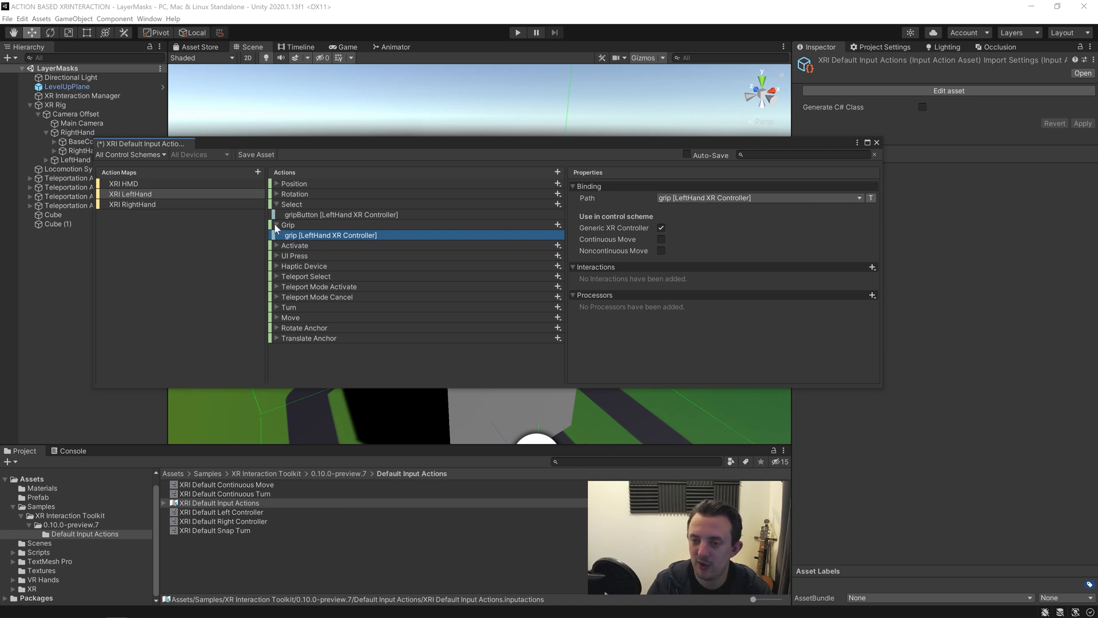
left_click(277, 225)
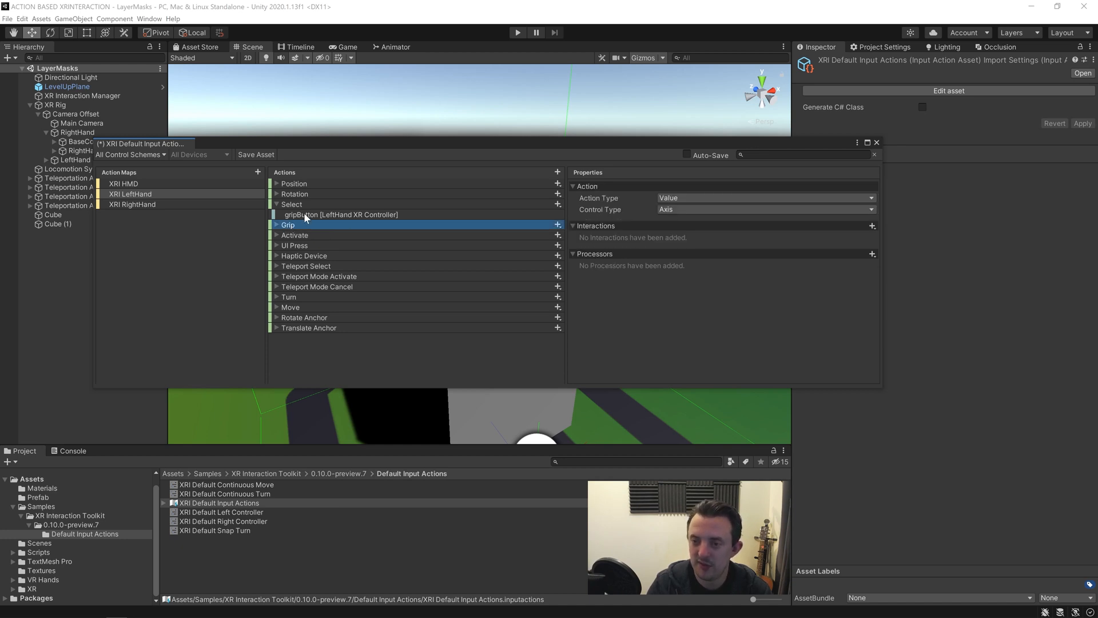
left_click(341, 215)
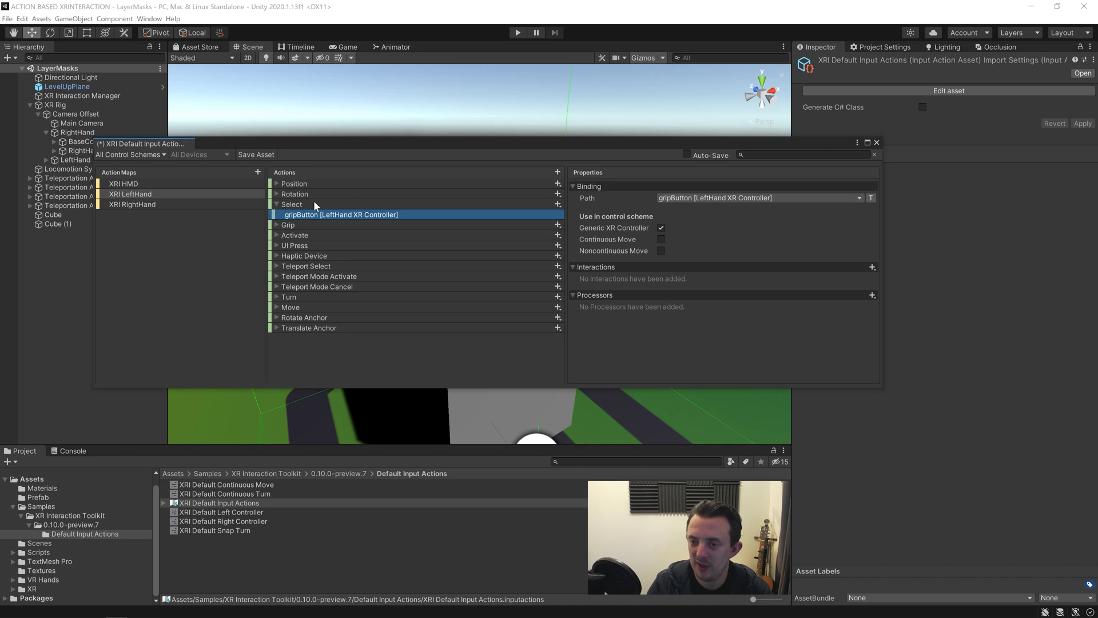
left_click(292, 203)
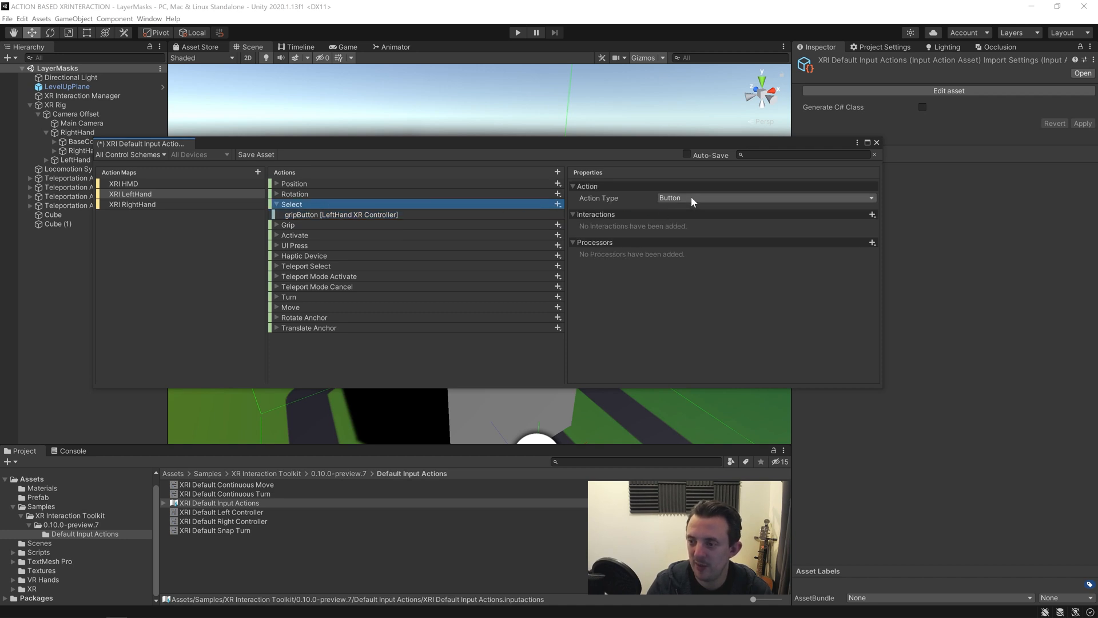
mouse_move(670, 202)
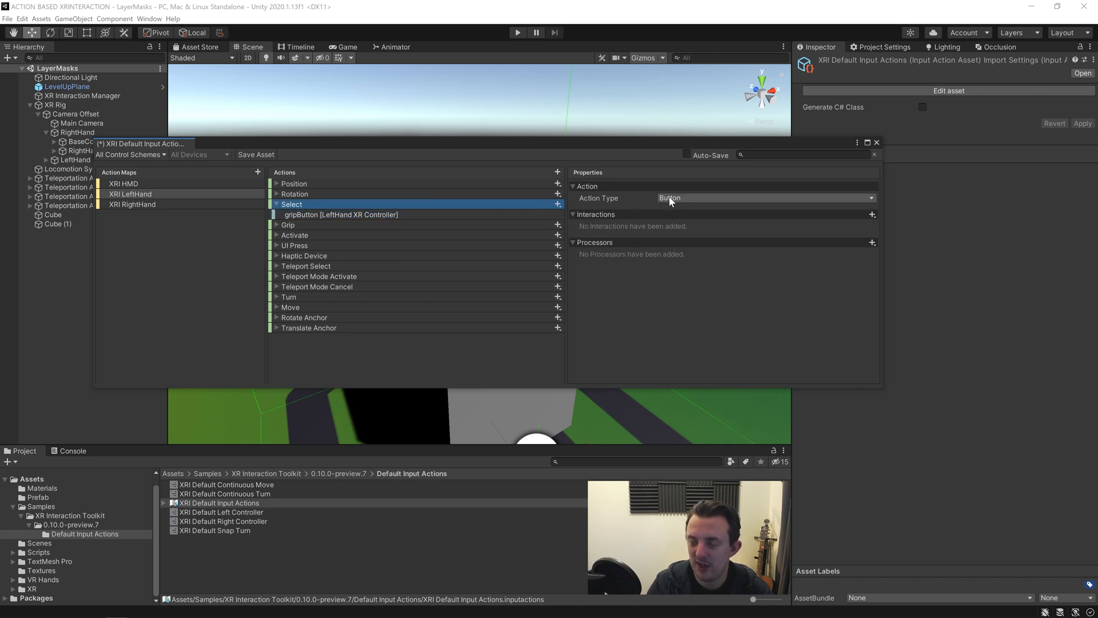
- Review the right-hand Select gripButton and Grip bindings, then save the input actions asset
left_click(132, 204)
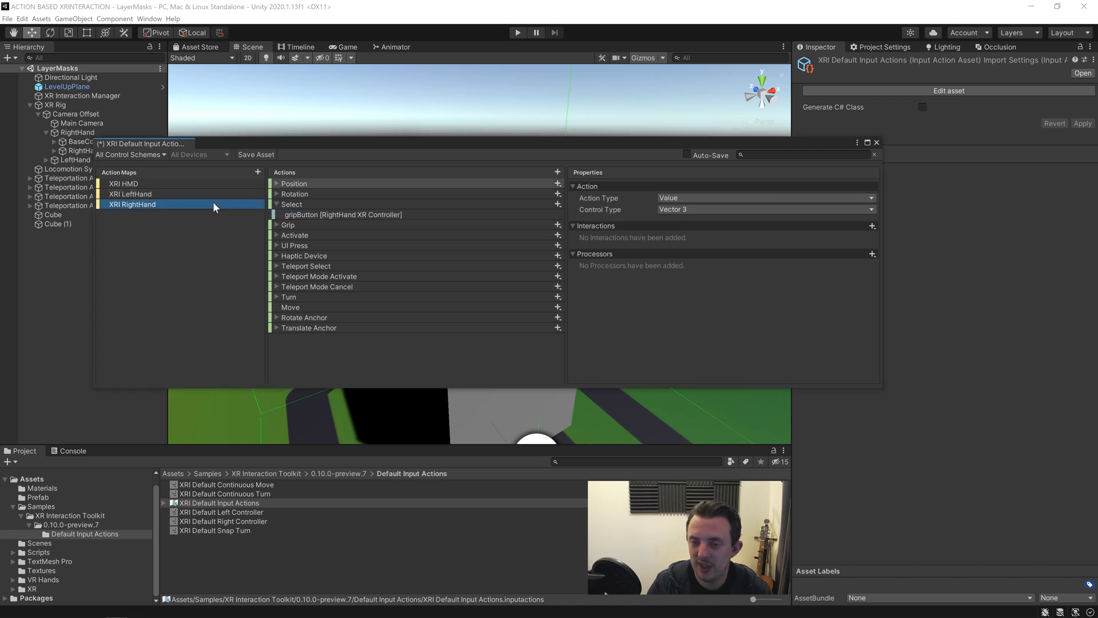
left_click(277, 205)
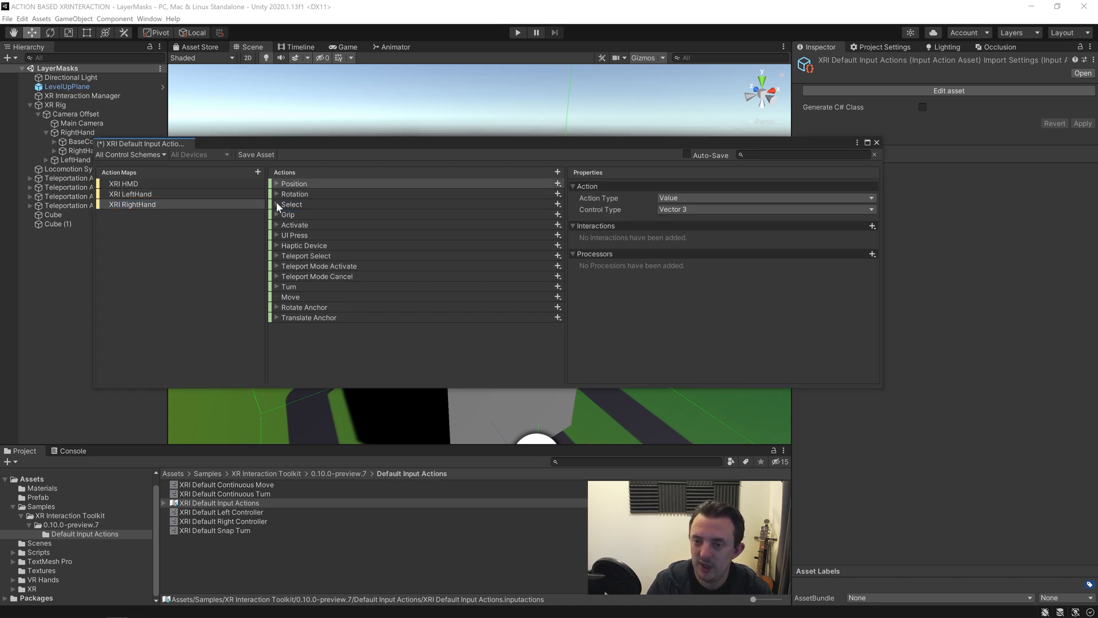
left_click(131, 194)
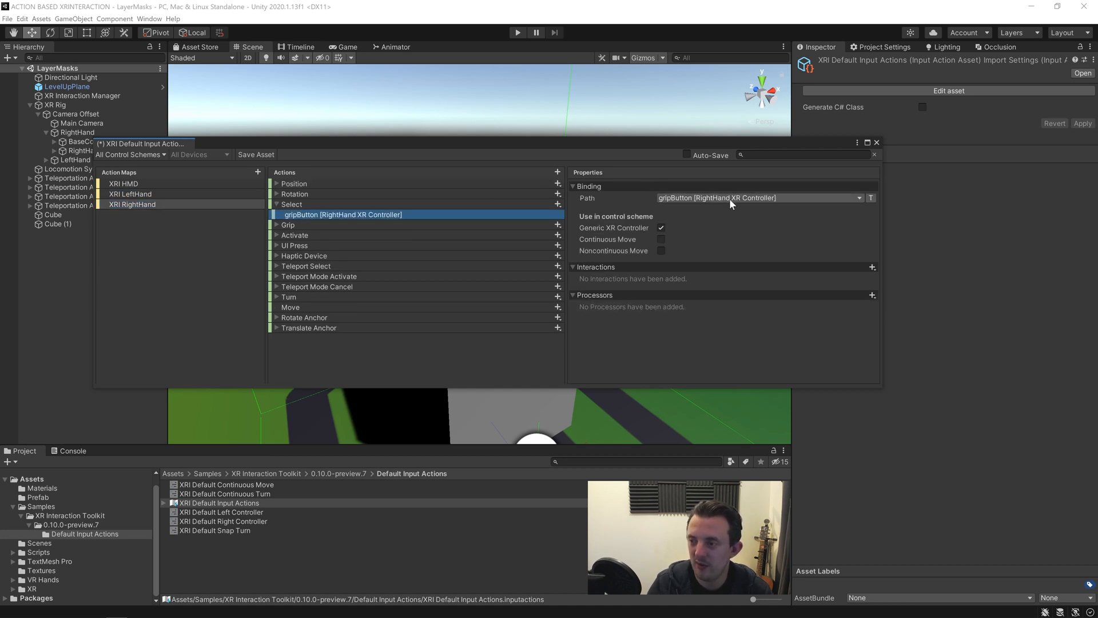
left_click(291, 203)
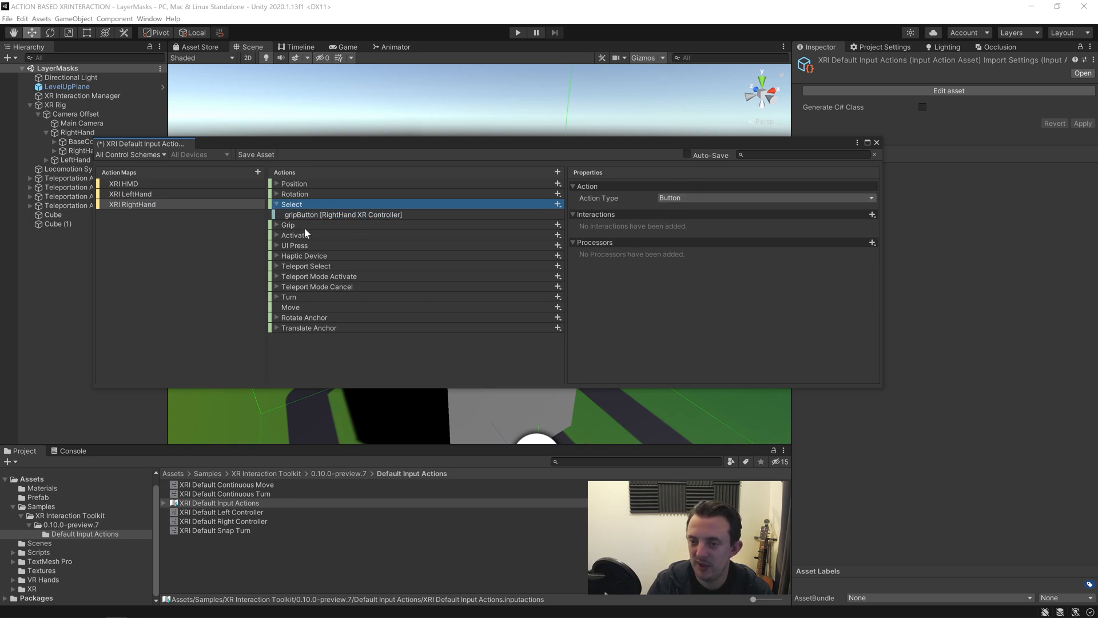
left_click(287, 224)
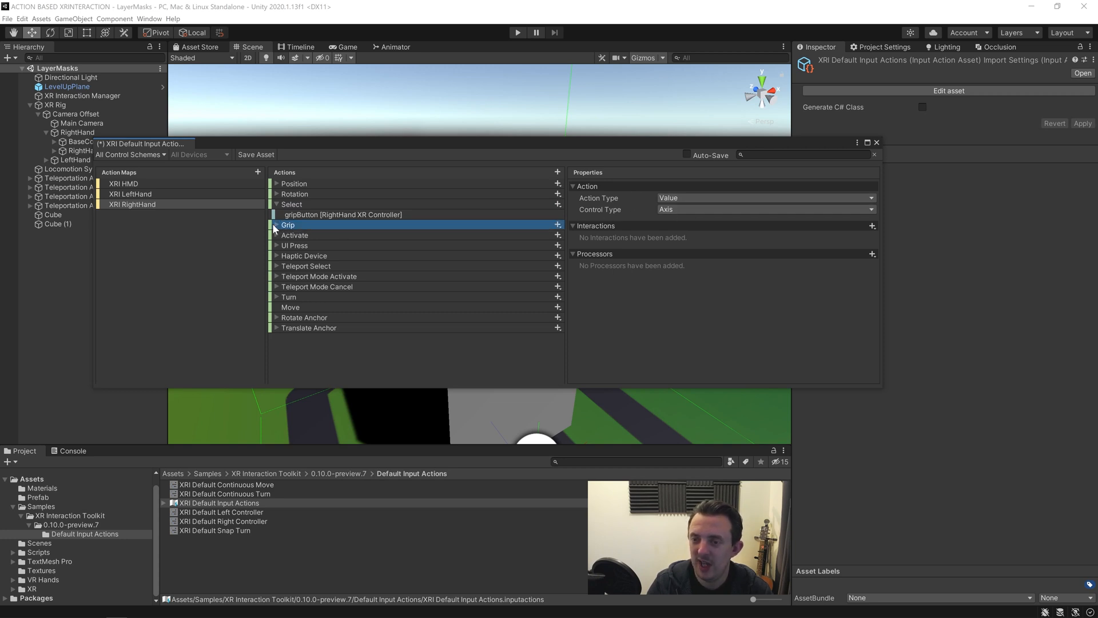
left_click(275, 225)
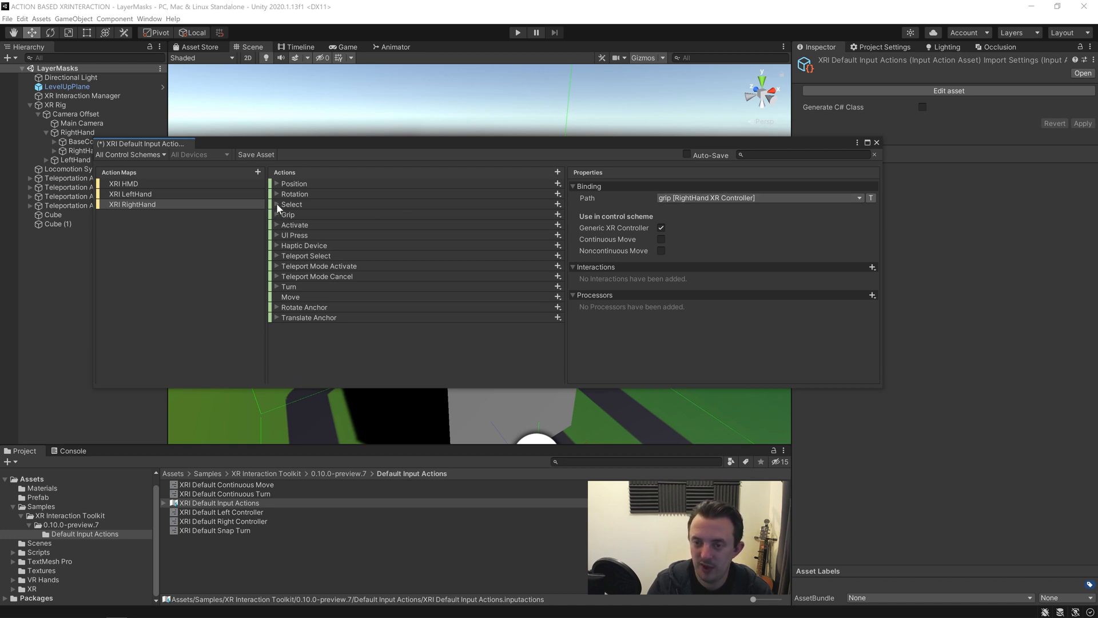
left_click(256, 155)
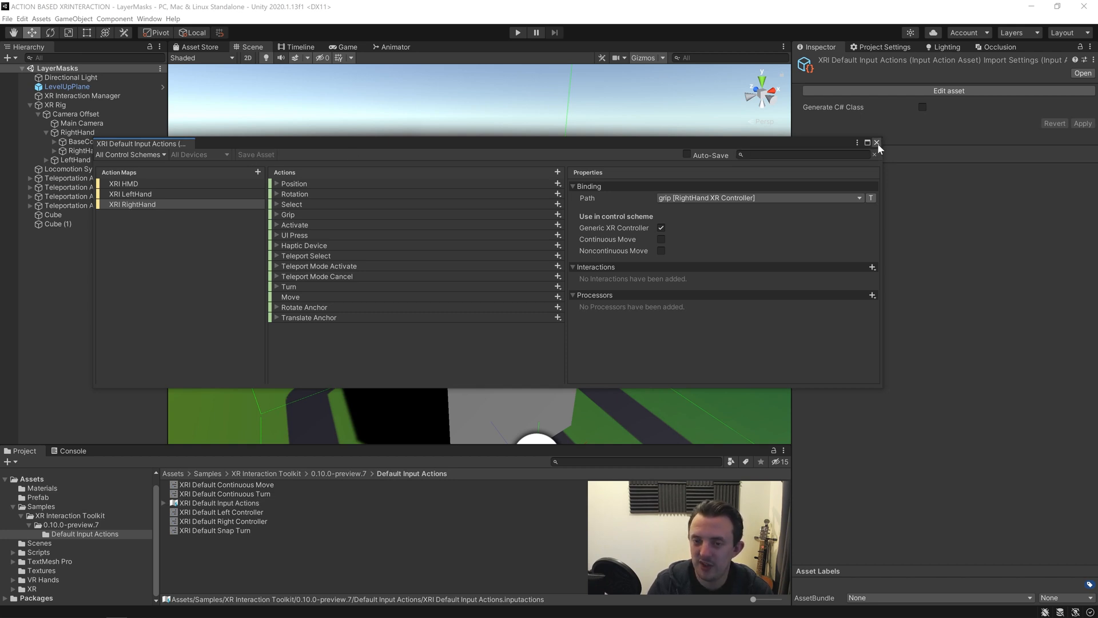
- Close the Input Actions editor and show the VR Hands Prefabs folder
left_click(876, 143)
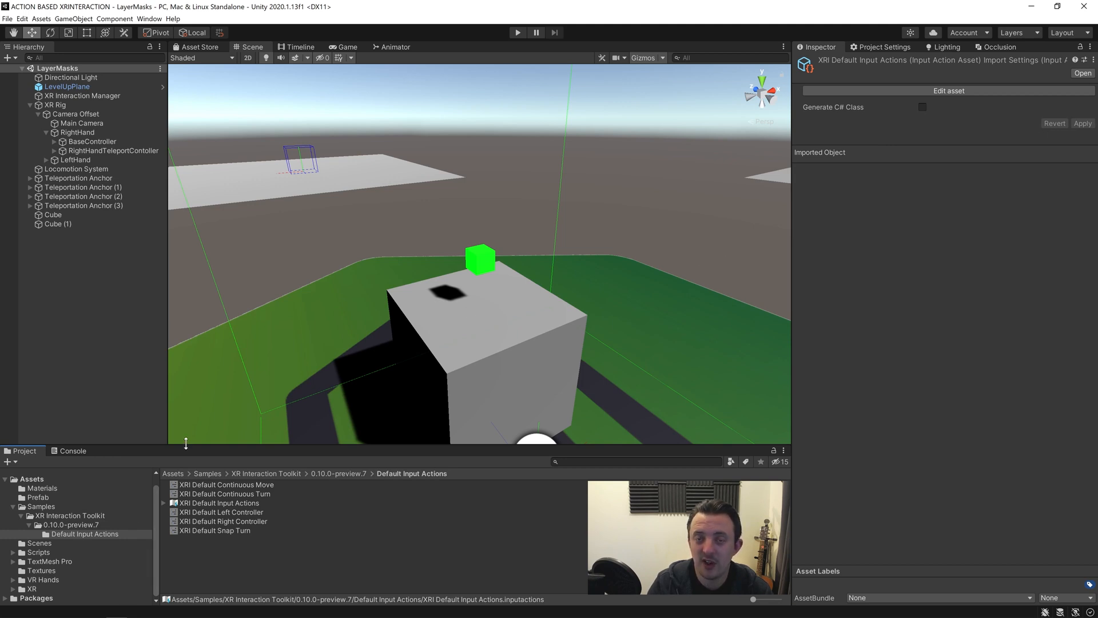
left_click(42, 579)
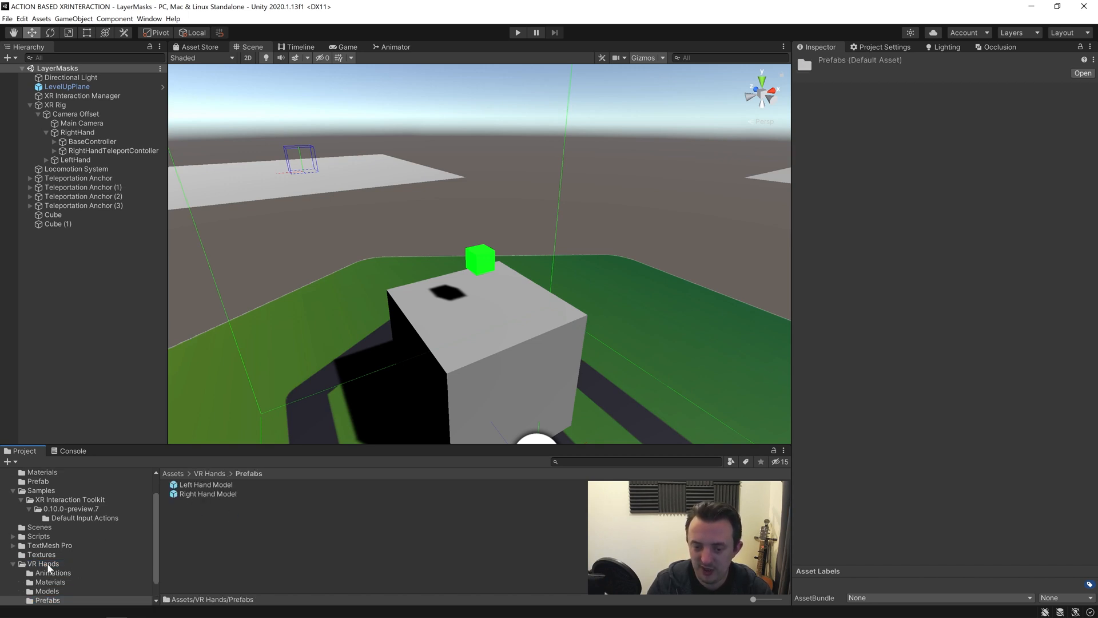
- Compare both hand prefabs and set Left Hand Model's grip action to XRI LeftHand/Grip
left_click(205, 483)
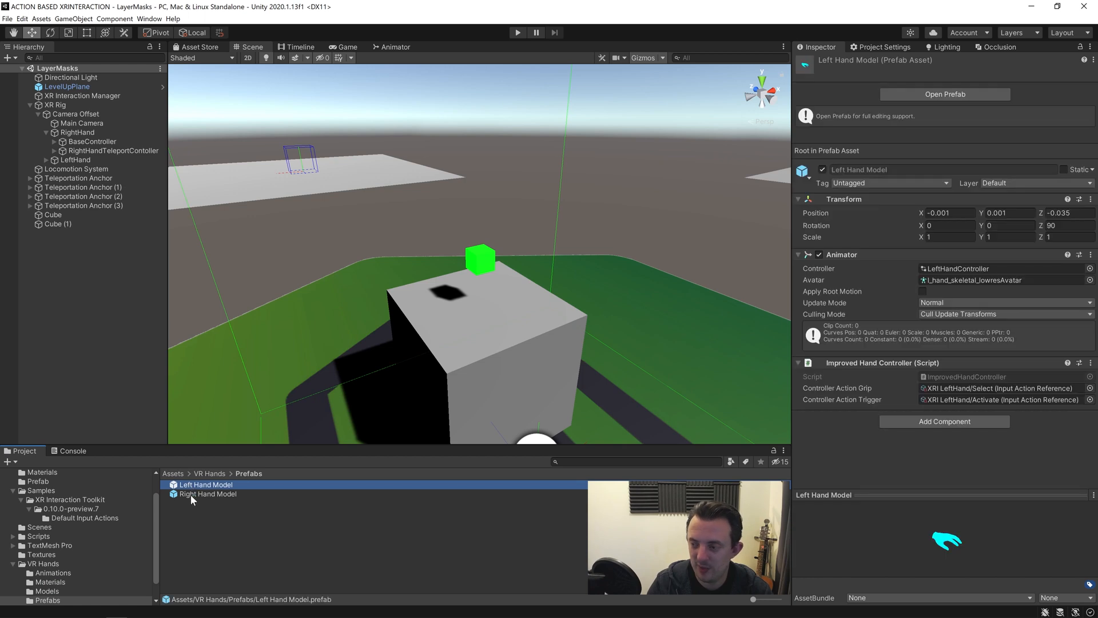
left_click(207, 494)
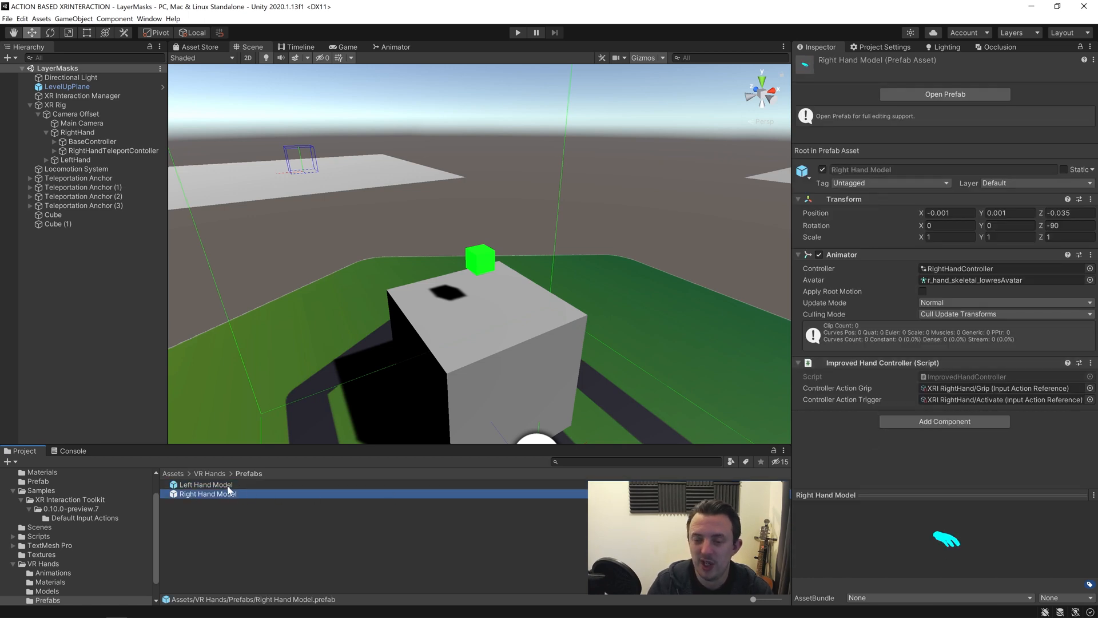
left_click(205, 484)
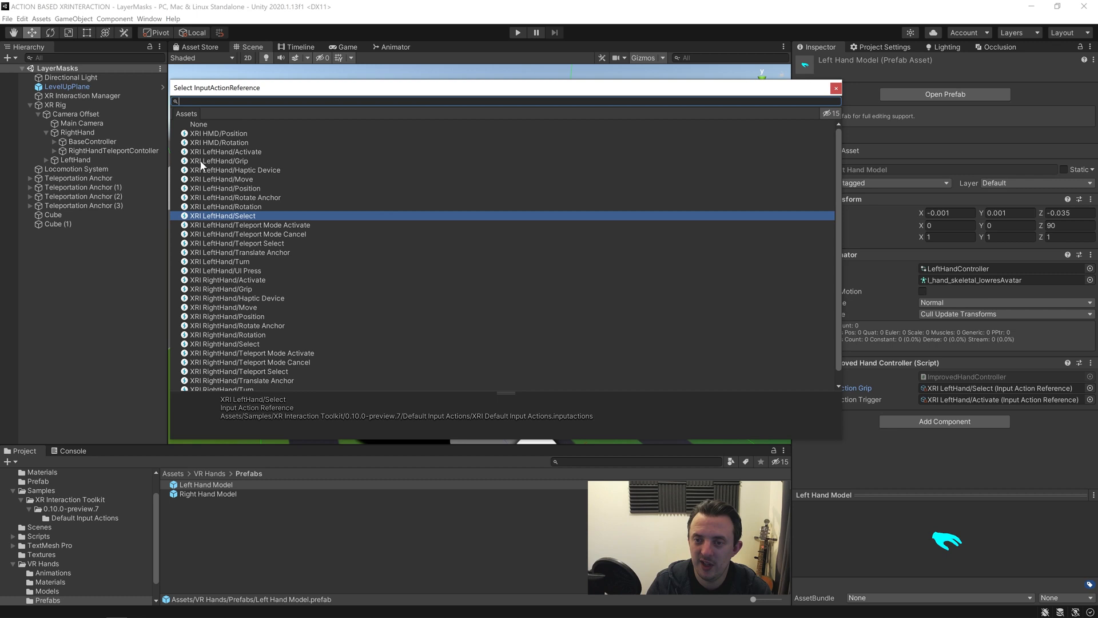
left_click(219, 160)
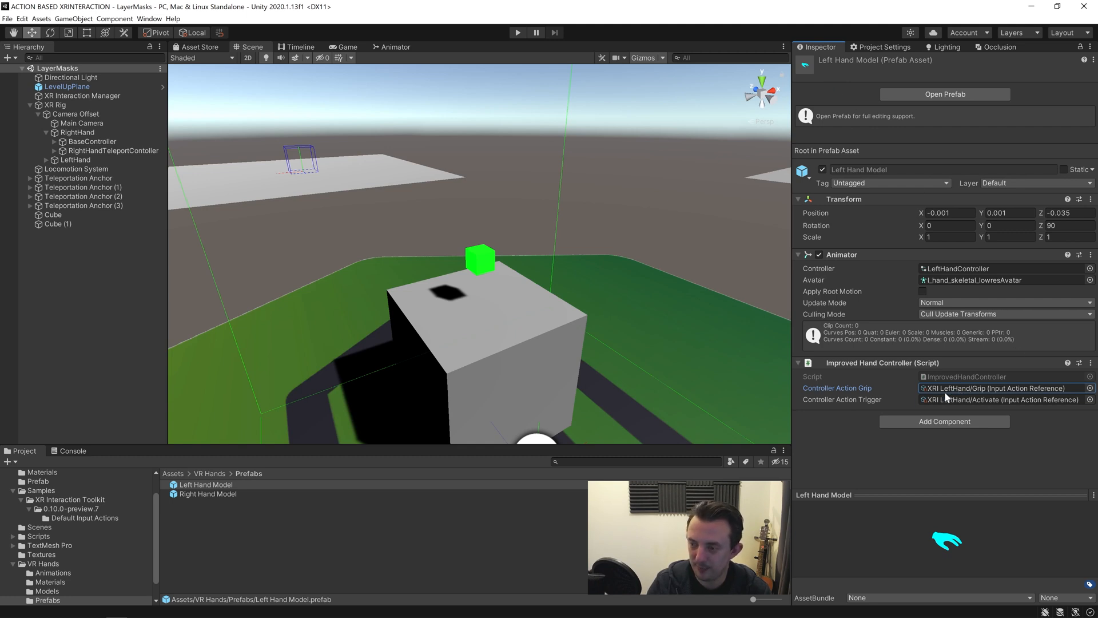
left_click(206, 493)
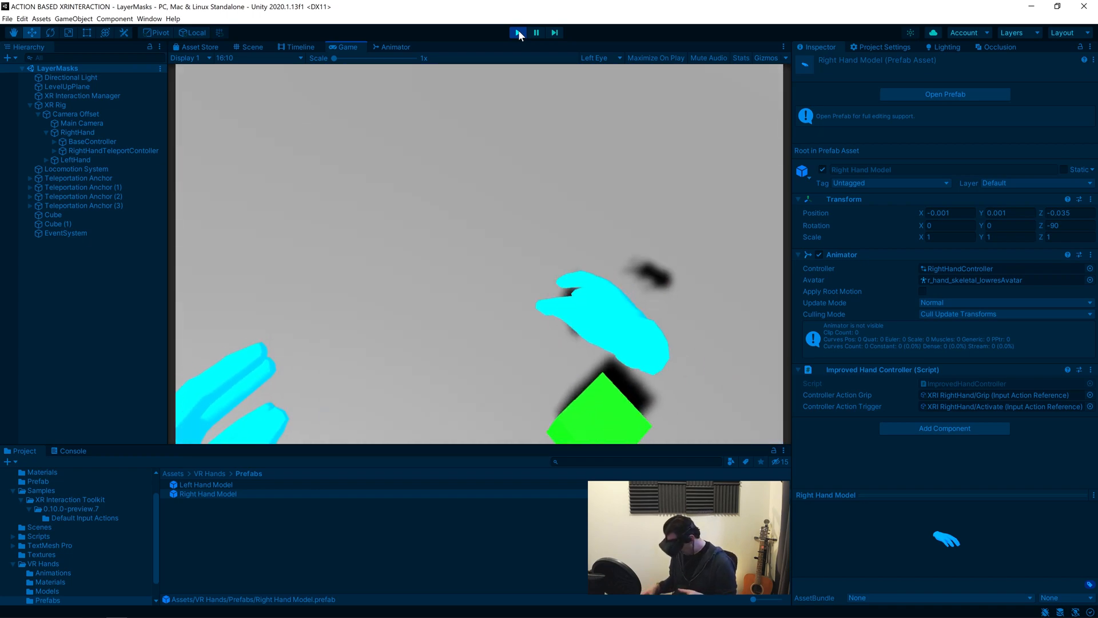
- Stop play mode after testing the grip-driven hands in the headset
left_click(517, 32)
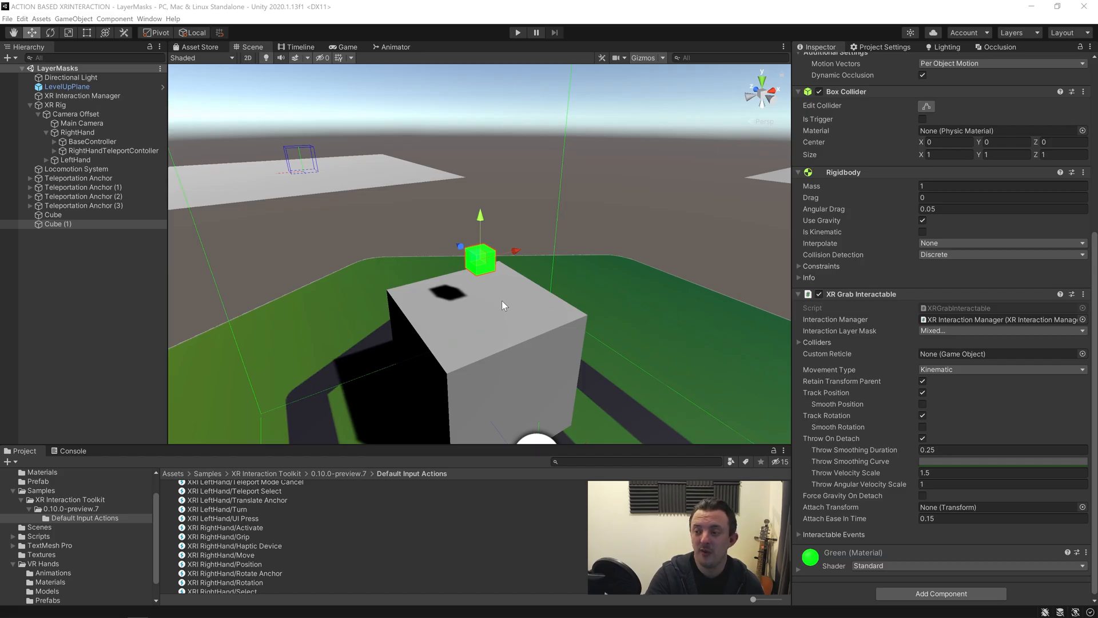
- Select Cube (1) and set its XR Grab Interactable Throw Velocity Scale to 20
left_click(84, 206)
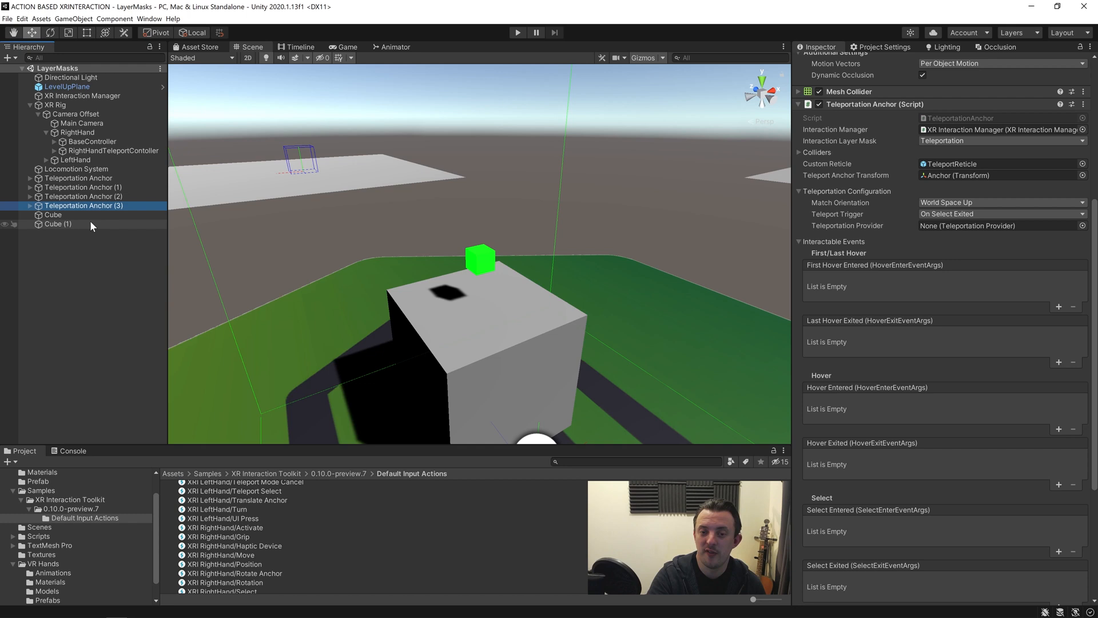
left_click(58, 224)
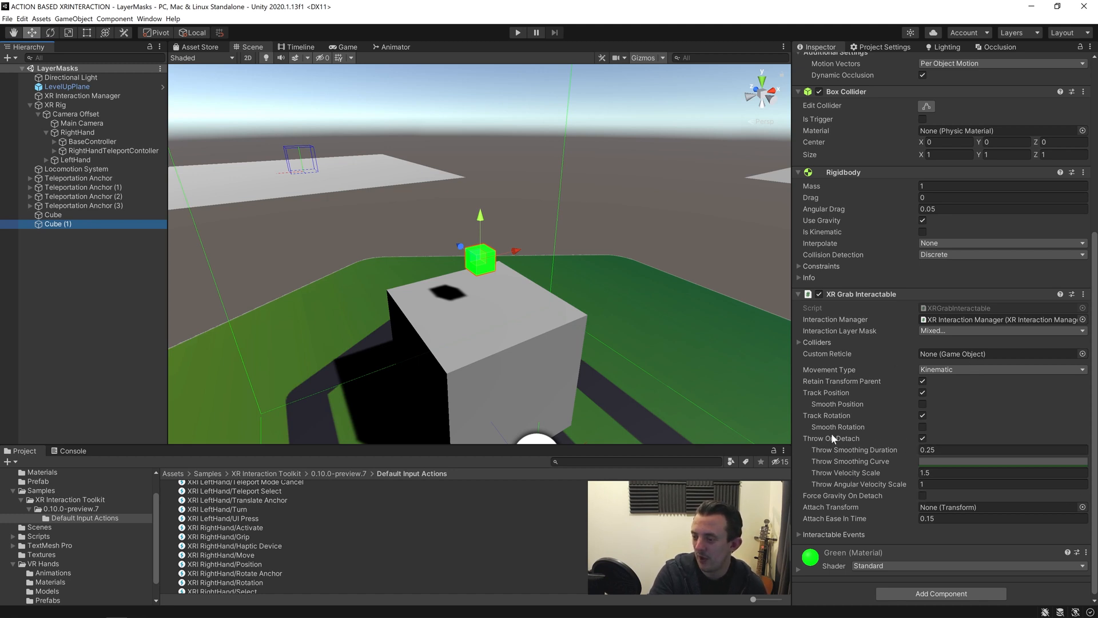
mouse_move(930, 461)
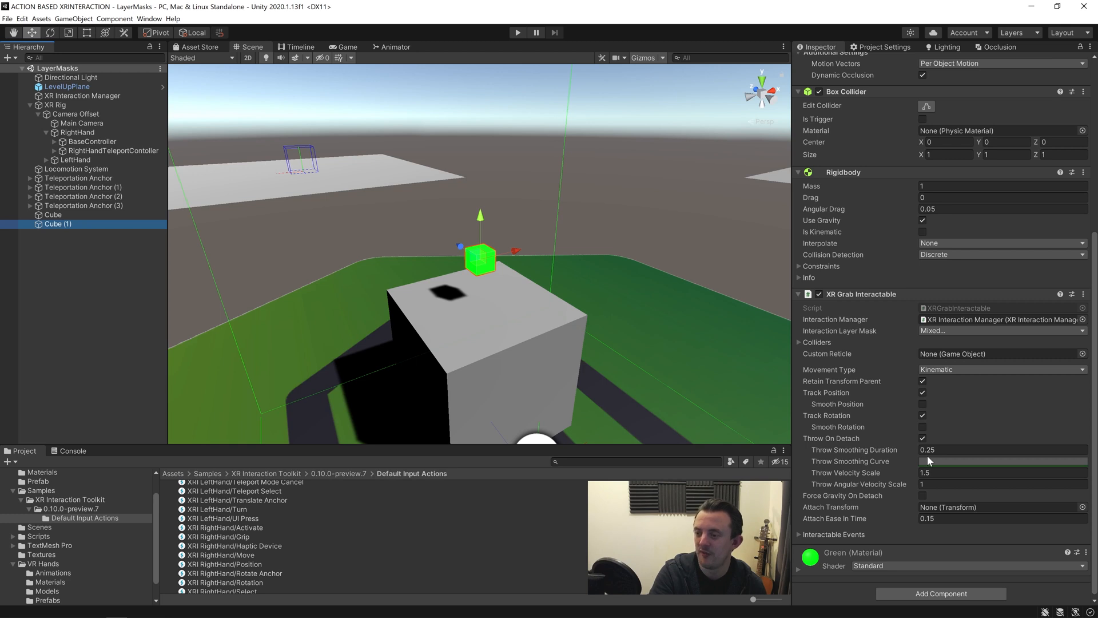
mouse_move(903, 468)
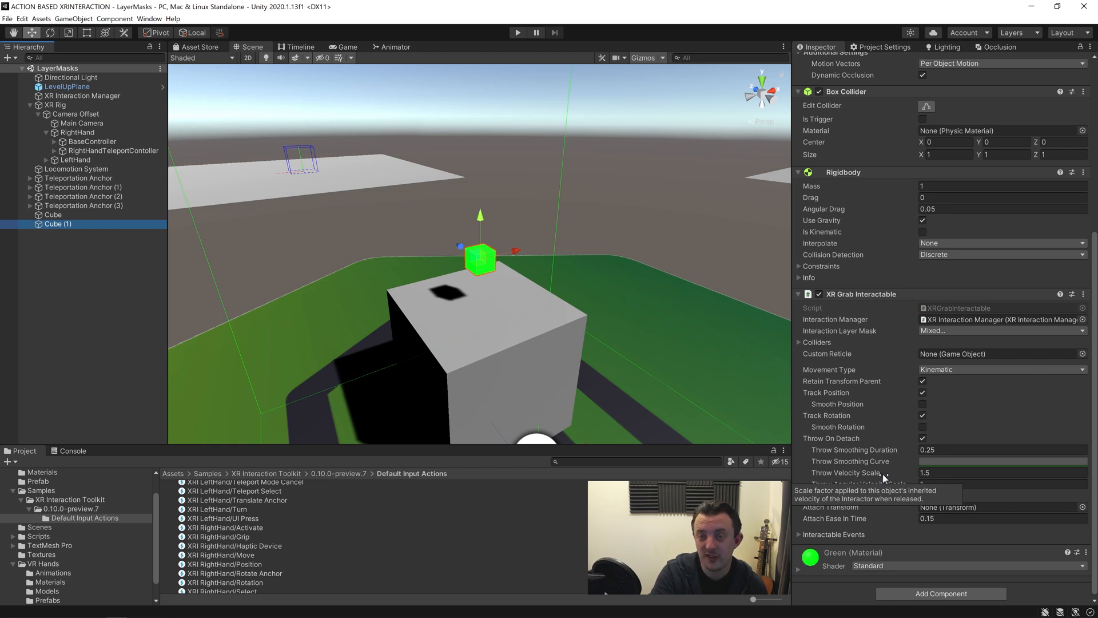
left_click(1001, 472)
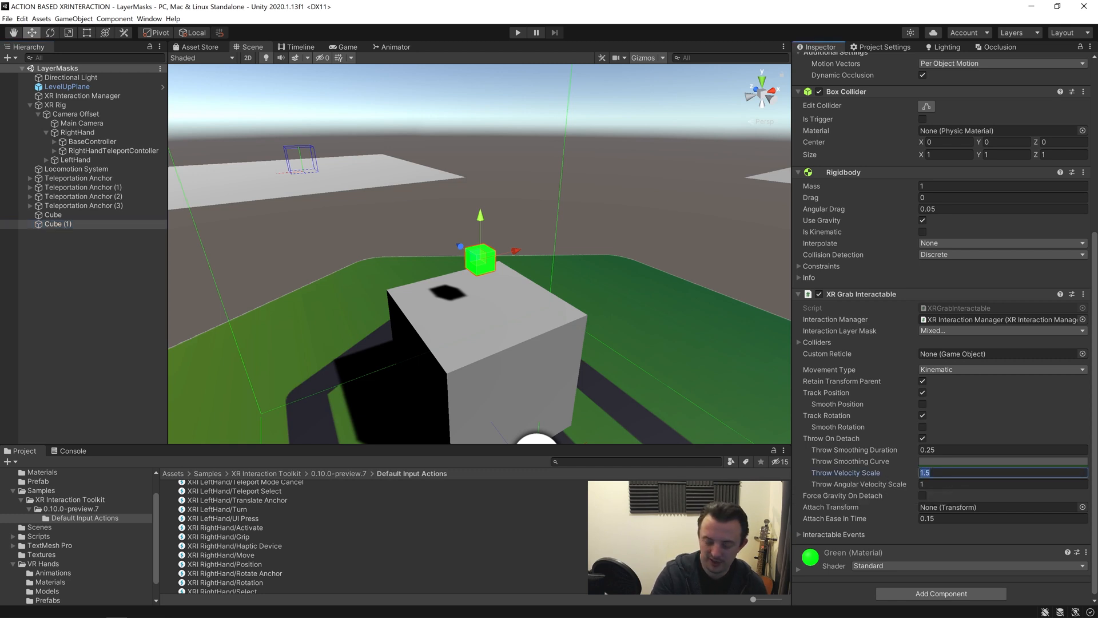
type("20")
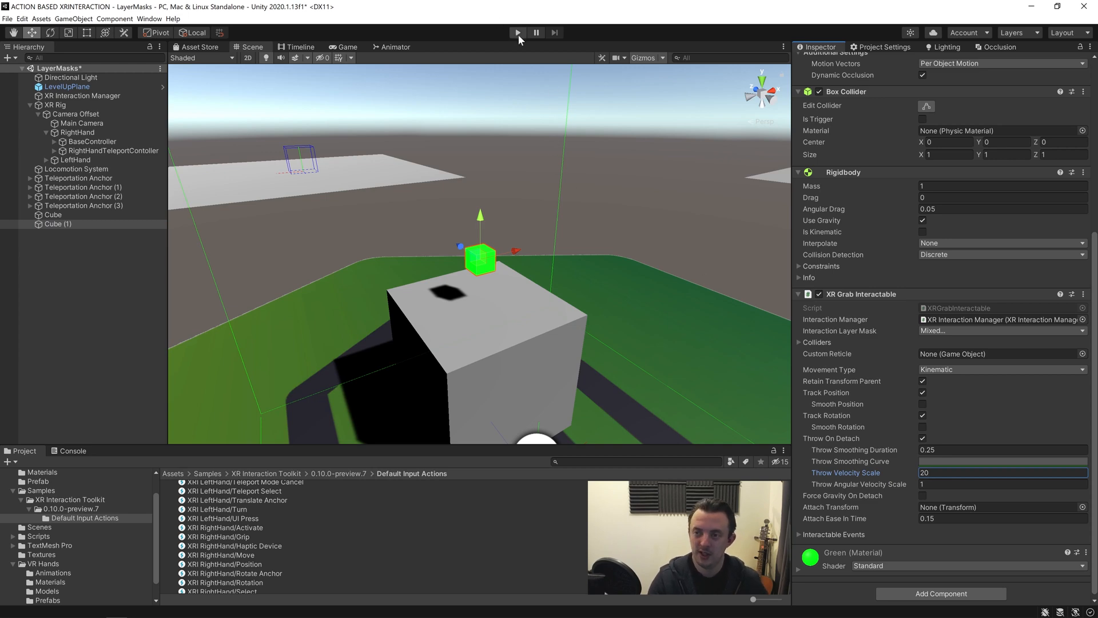
- Test throwing the cube in VR at scale 20, then change Throw Velocity Scale to 5
left_click(517, 32)
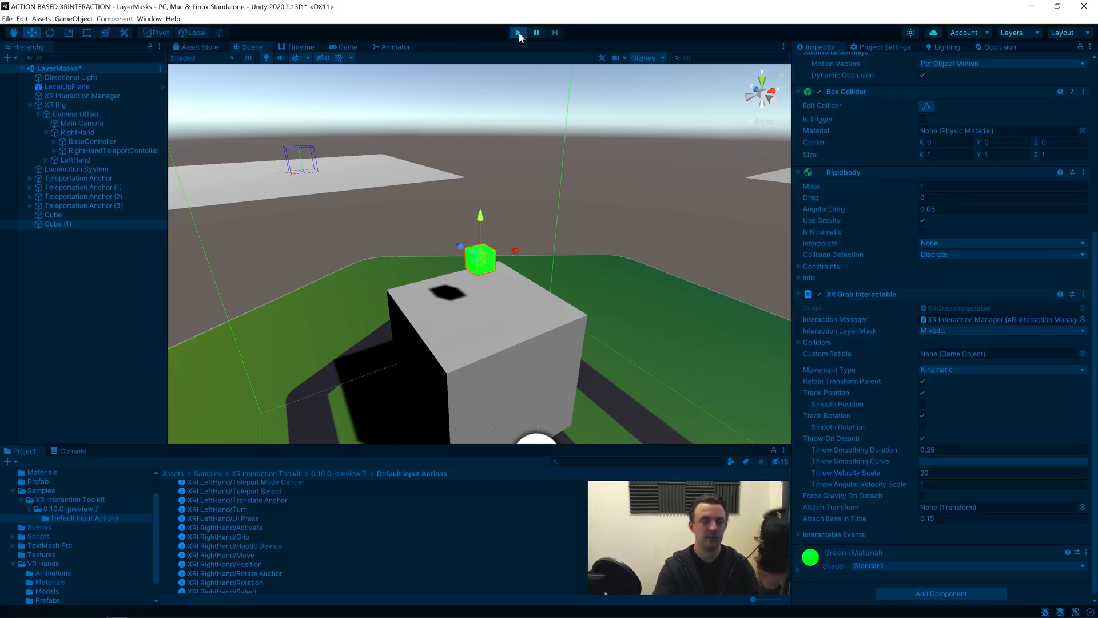
left_click(343, 47)
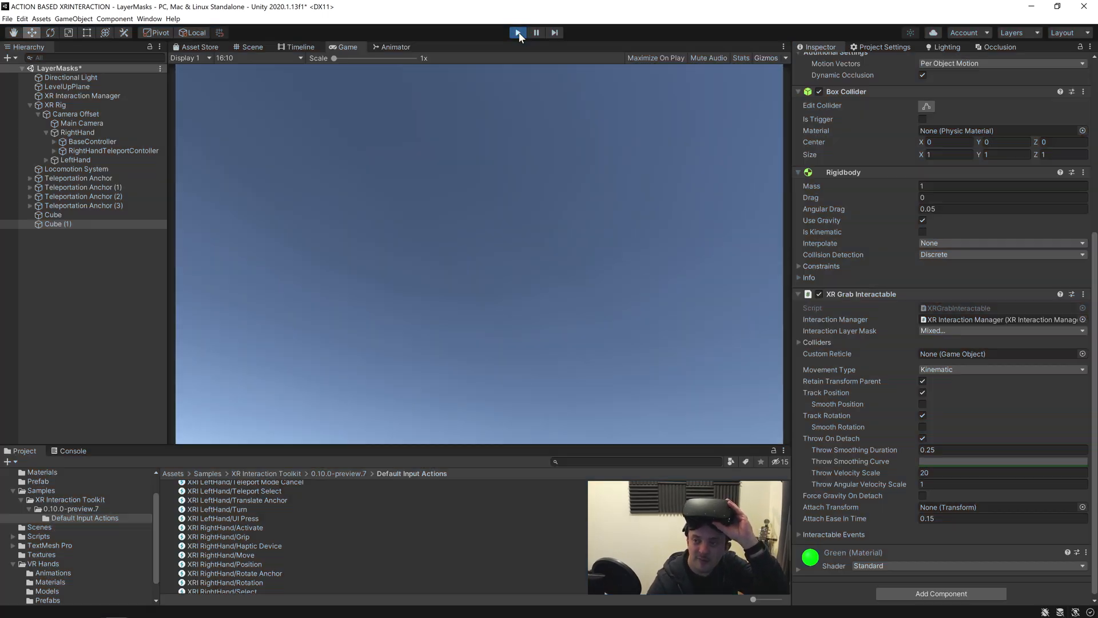
left_click(517, 32)
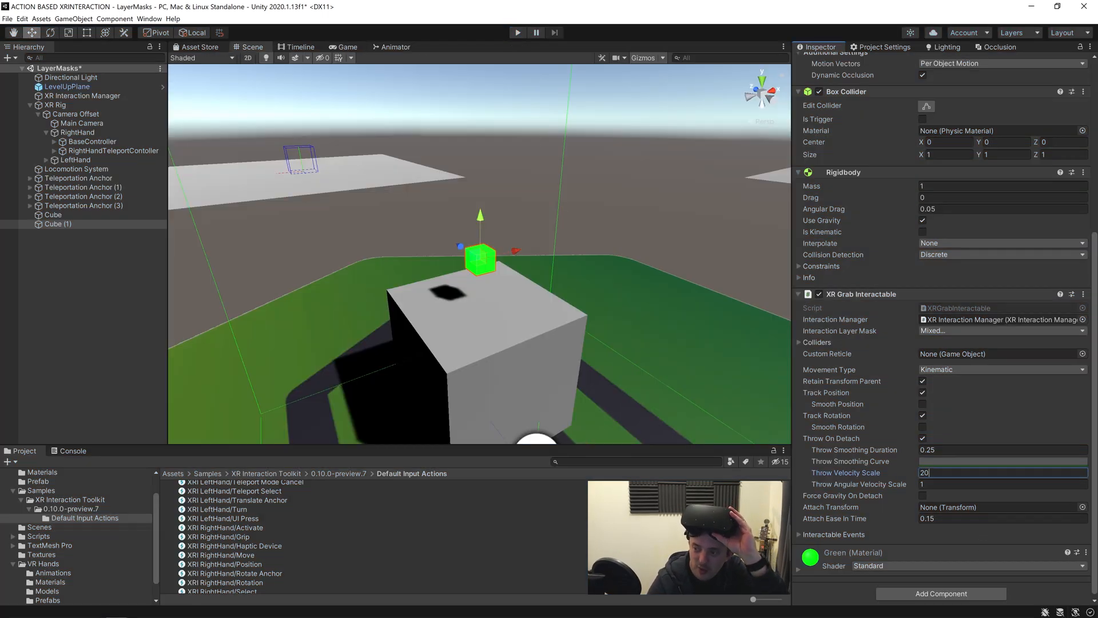
left_click(1001, 472)
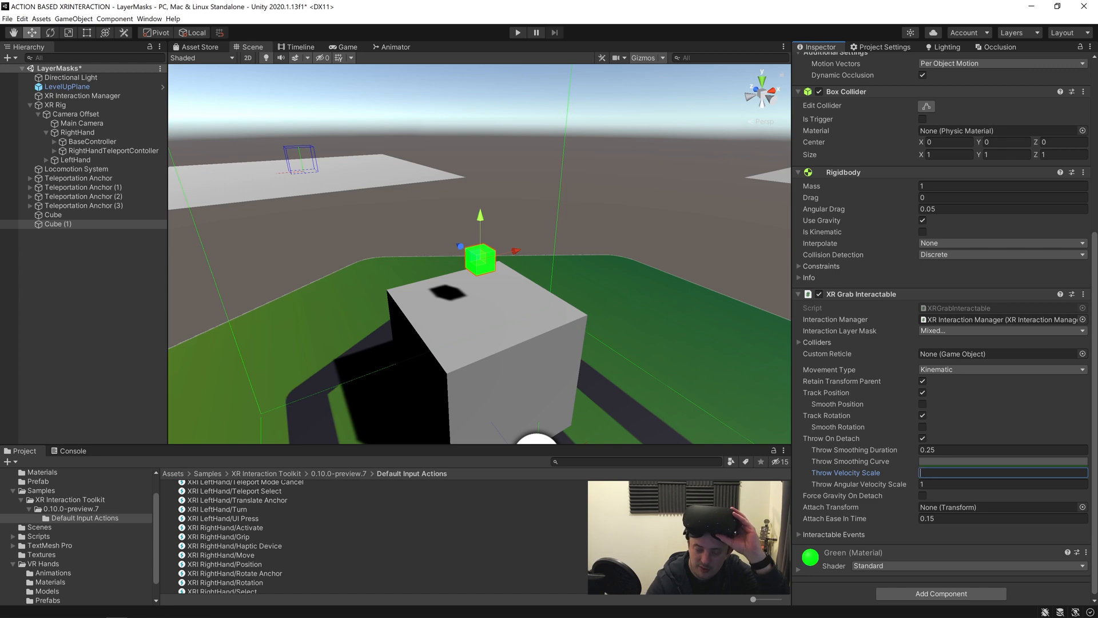
- Retest the cube throw in VR with scale 5 and stop play mode
left_click(518, 32)
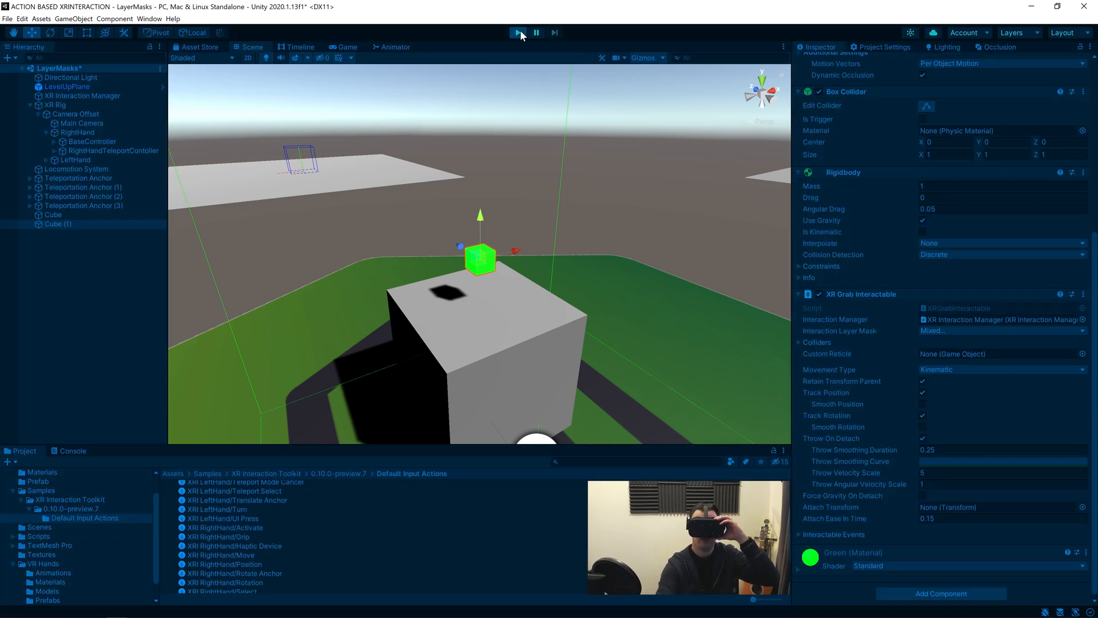
left_click(343, 47)
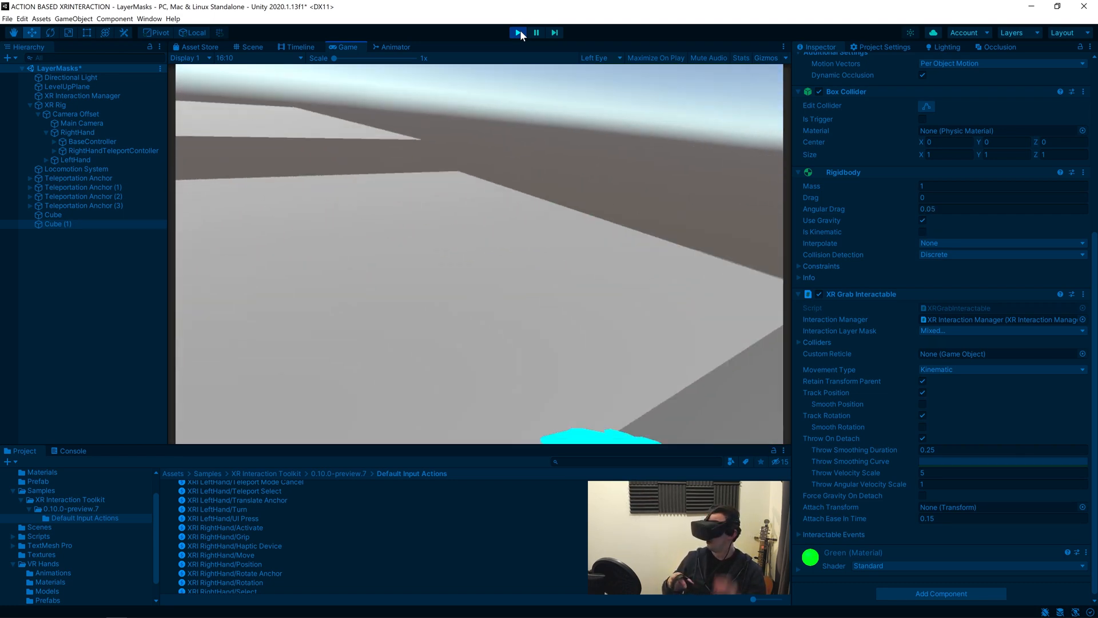
left_click(253, 47)
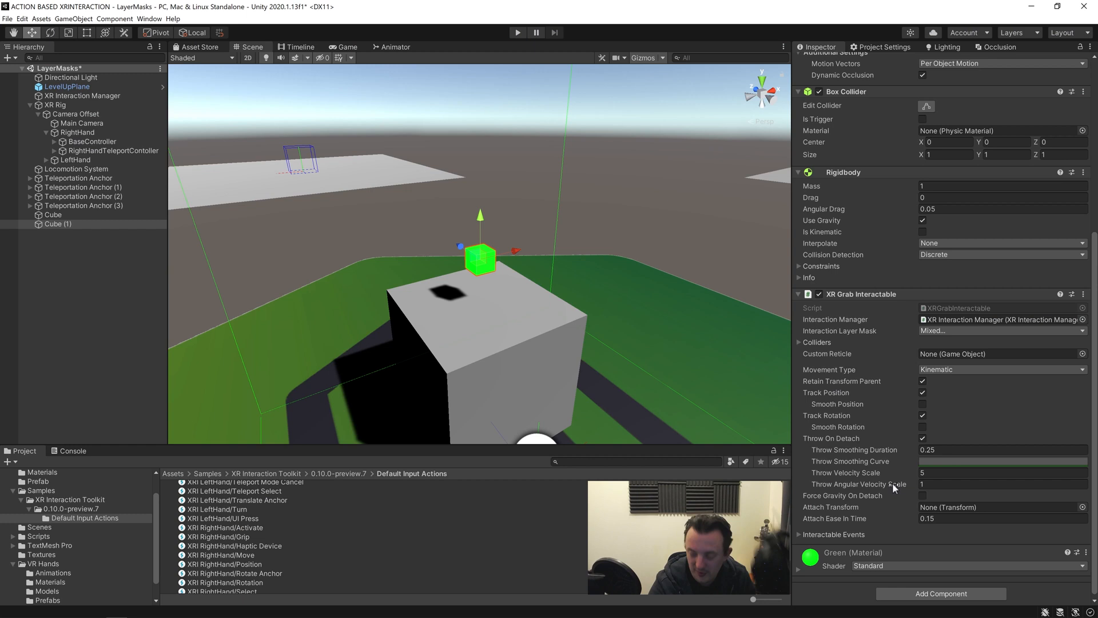
mouse_move(851, 461)
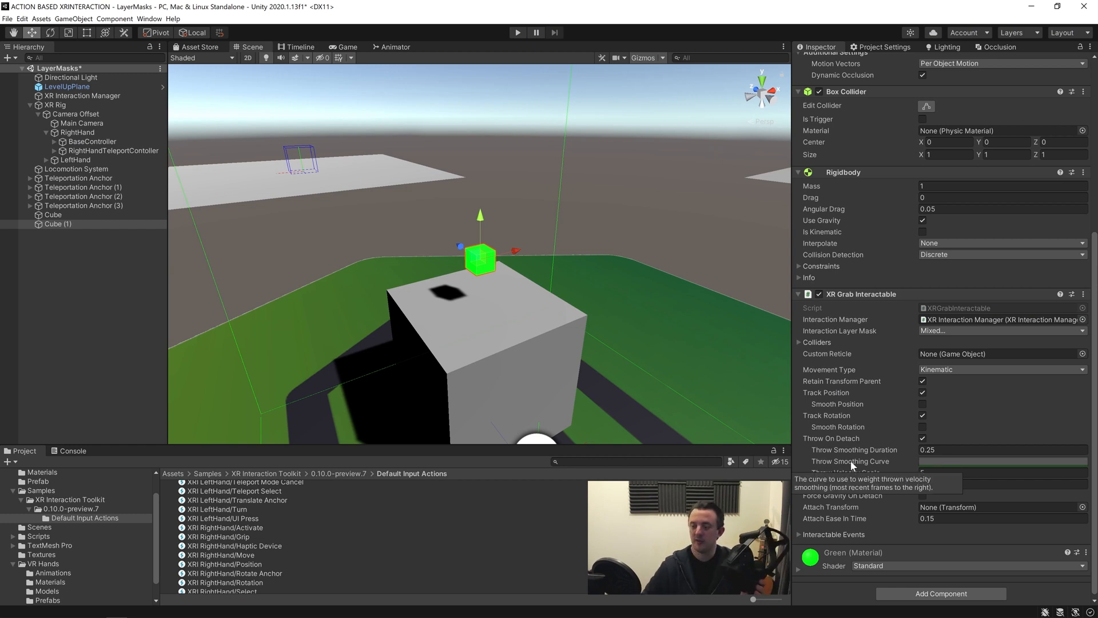